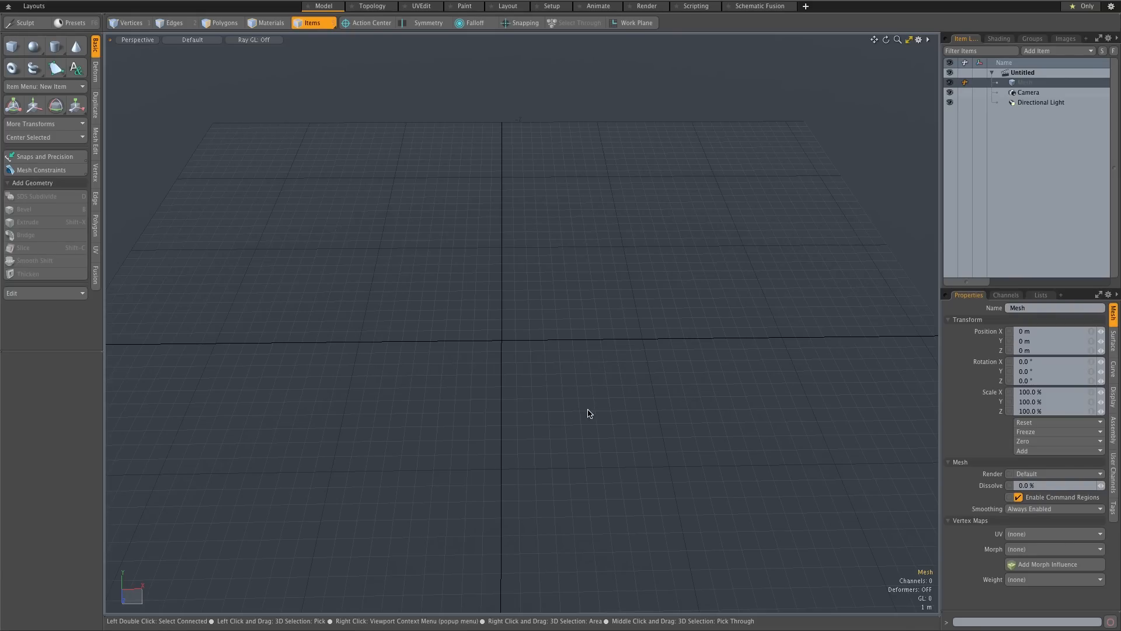
mouse_move(569, 458)
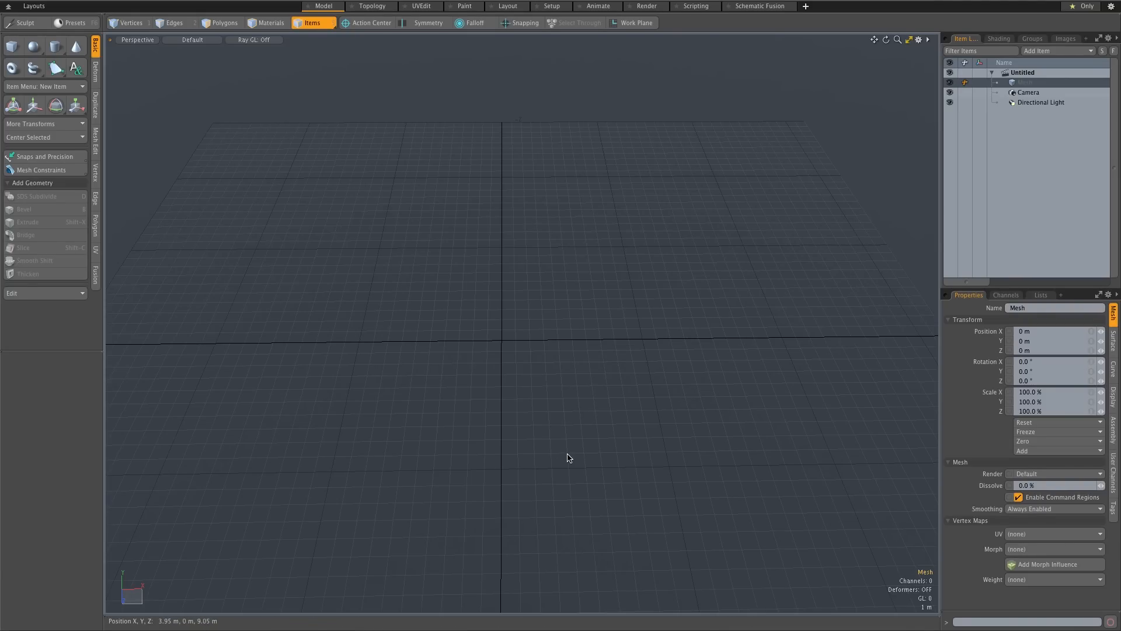
mouse_move(616, 272)
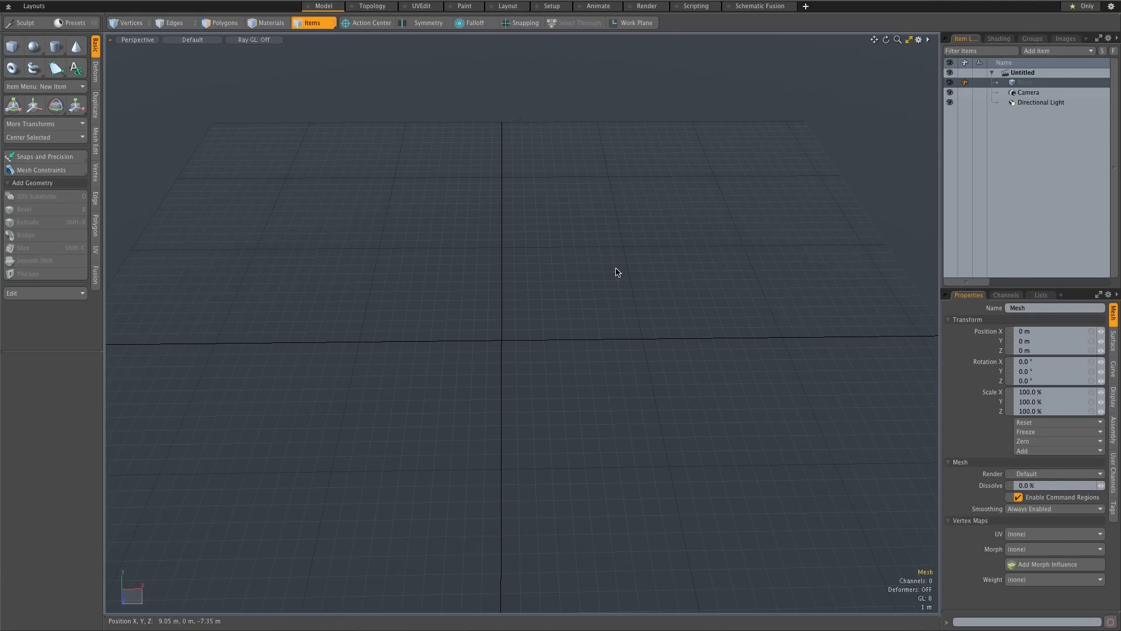
mouse_move(546, 331)
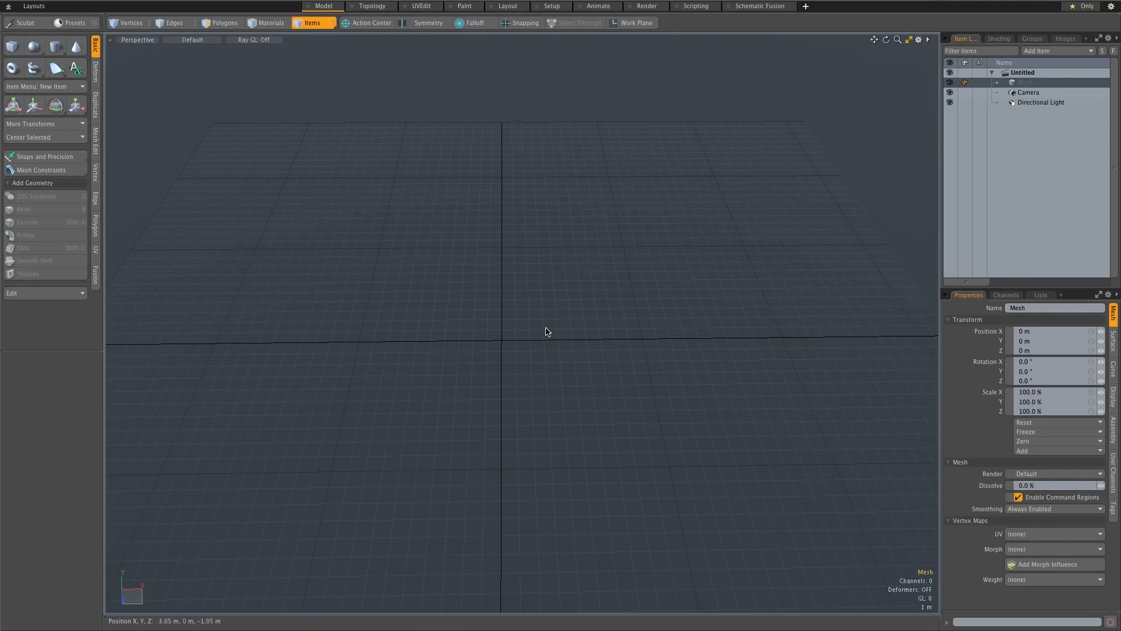
mouse_move(576, 255)
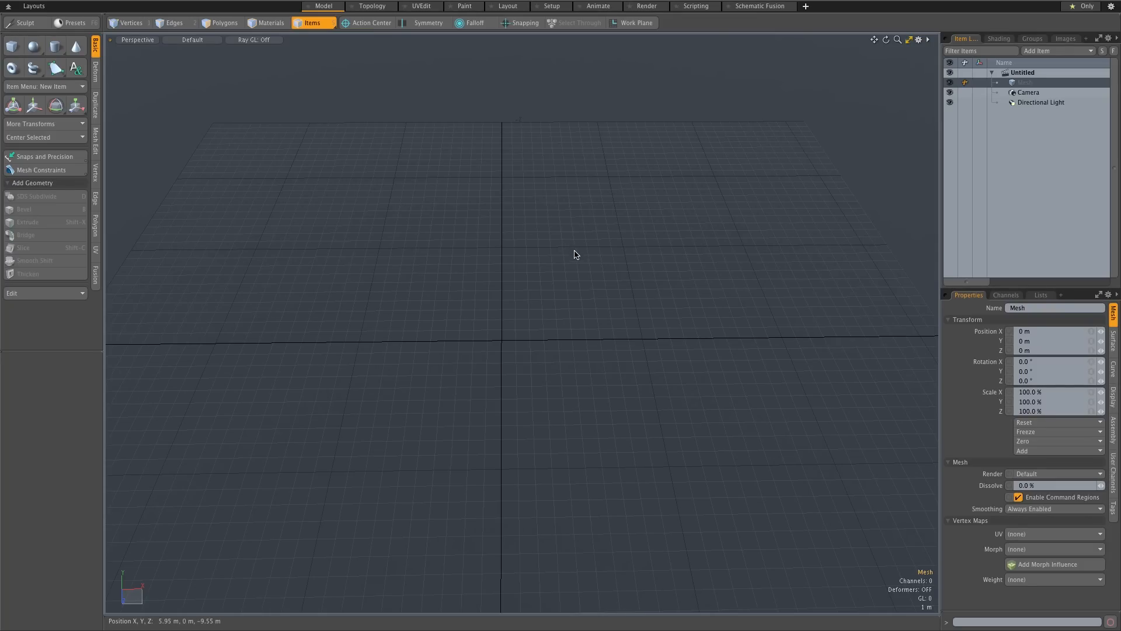
mouse_move(572, 256)
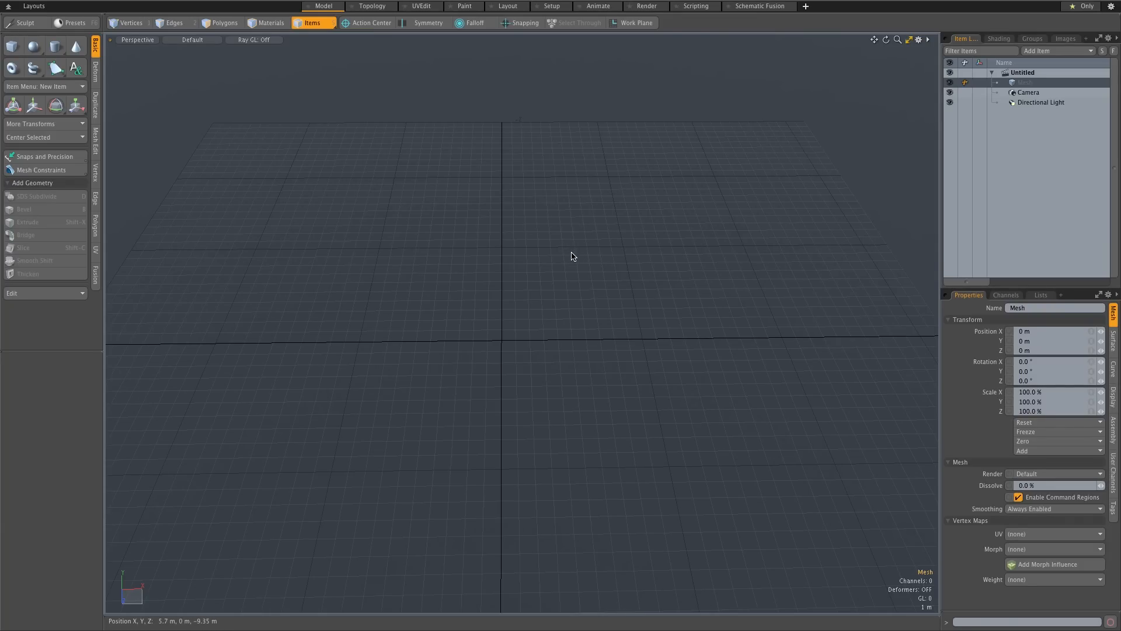
mouse_move(573, 258)
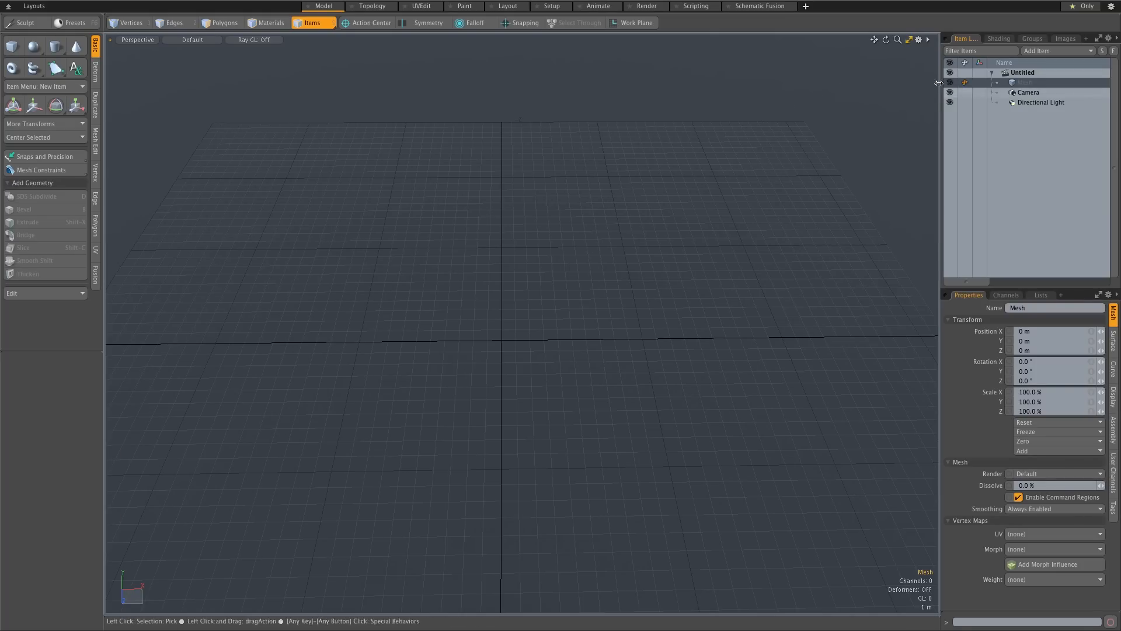
Step: Show the shader tree and select the Environment item under Environments
left_click(998, 37)
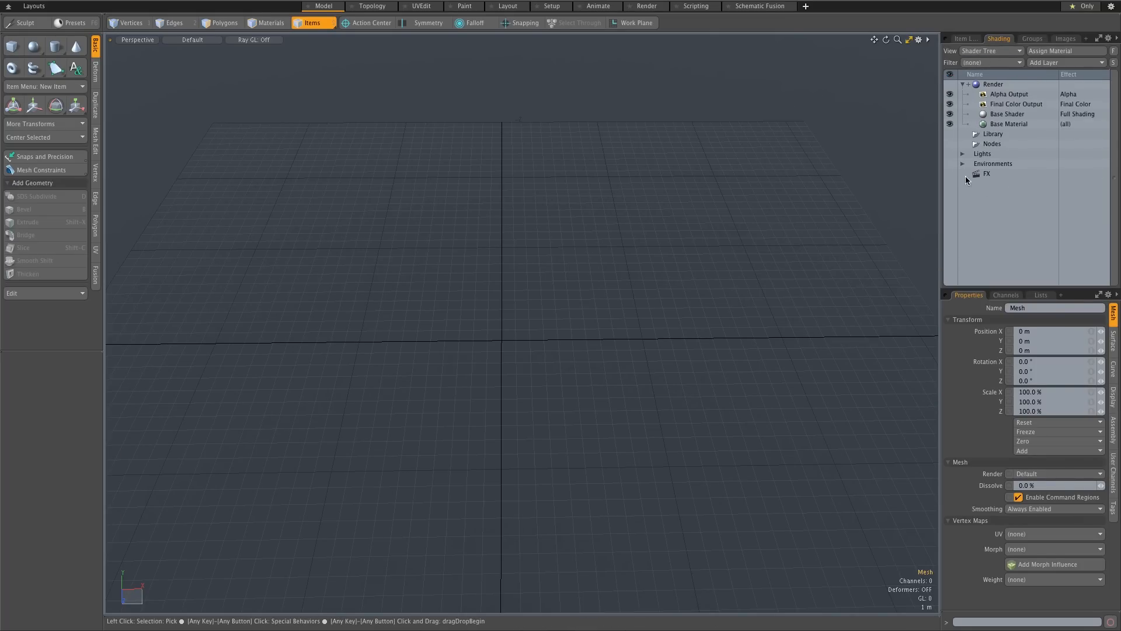
left_click(963, 163)
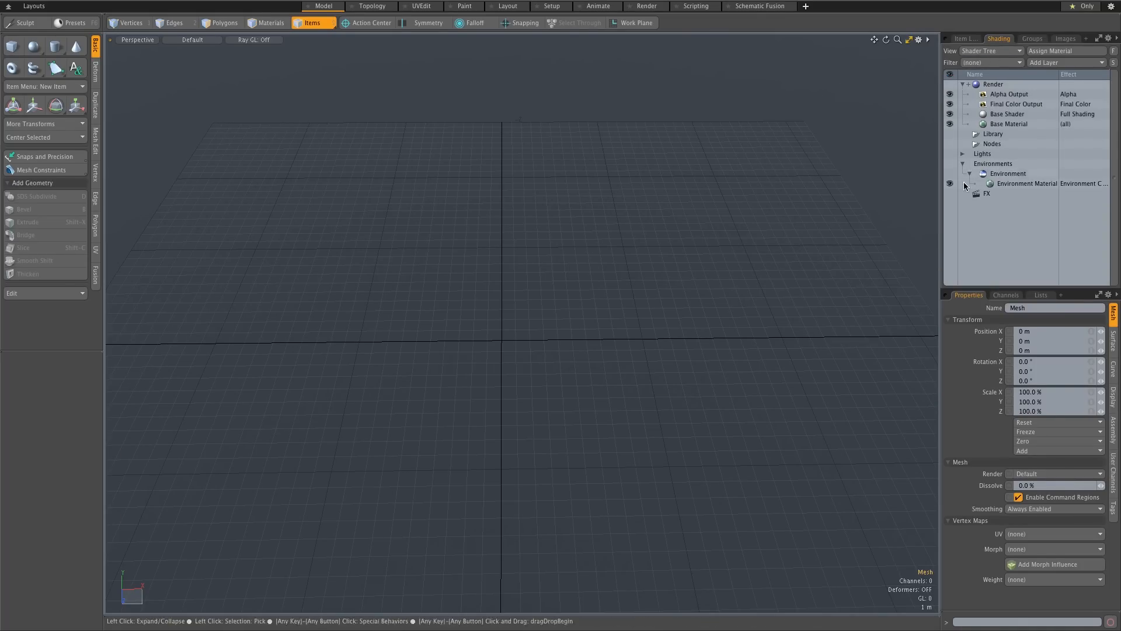
left_click(1026, 183)
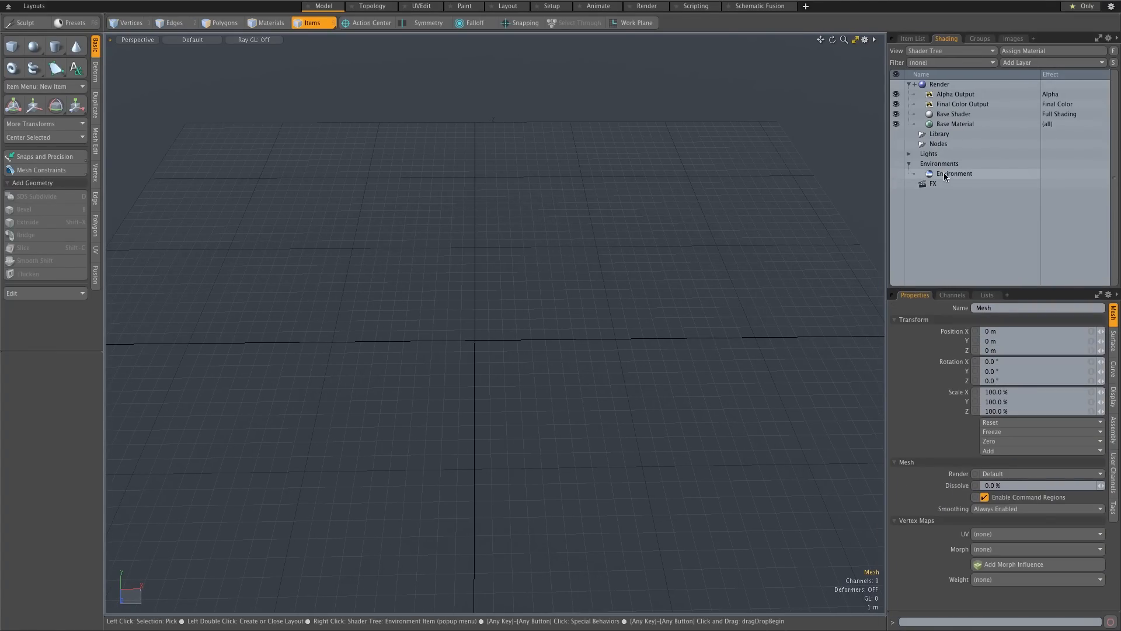
left_click(954, 172)
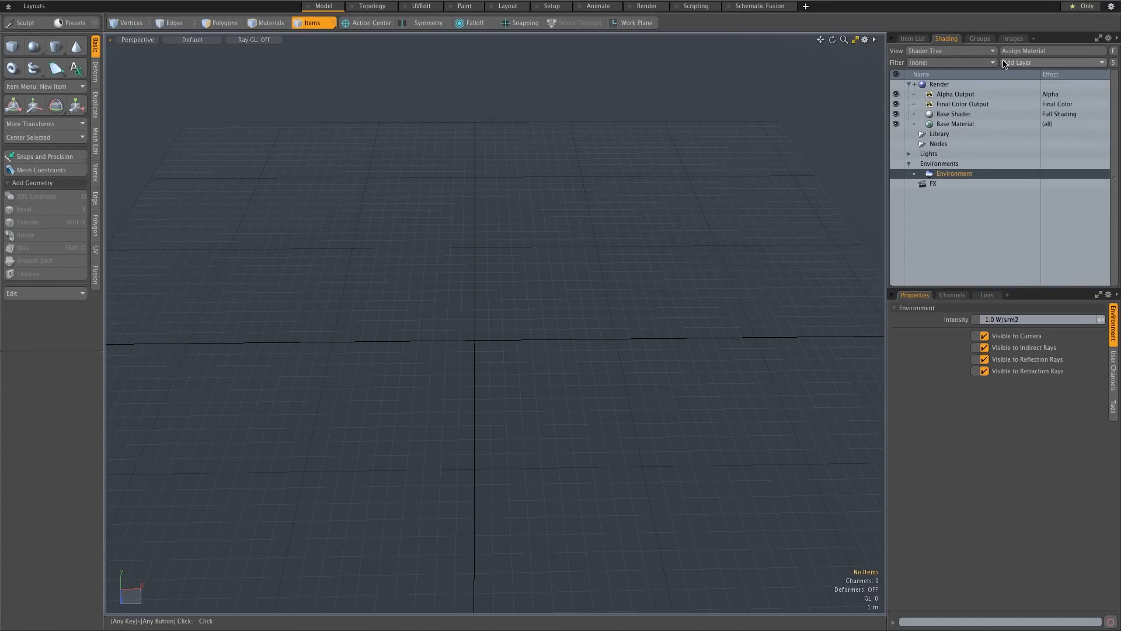
Step: Add an Image Map layer to the environment using the Street.jpg photo
left_click(1051, 62)
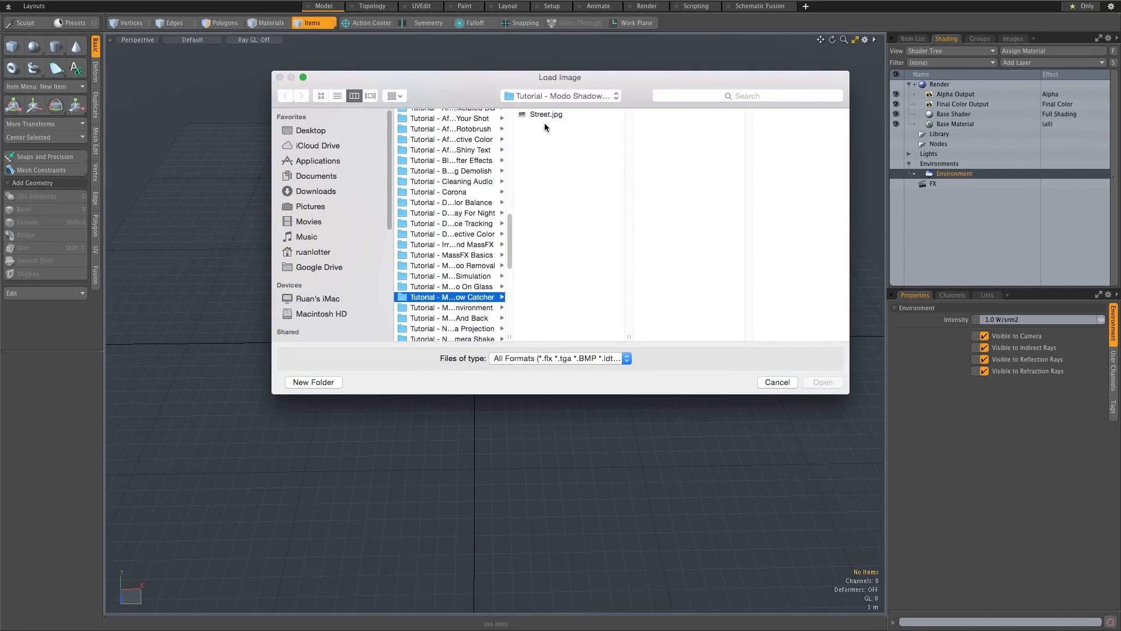
left_click(545, 114)
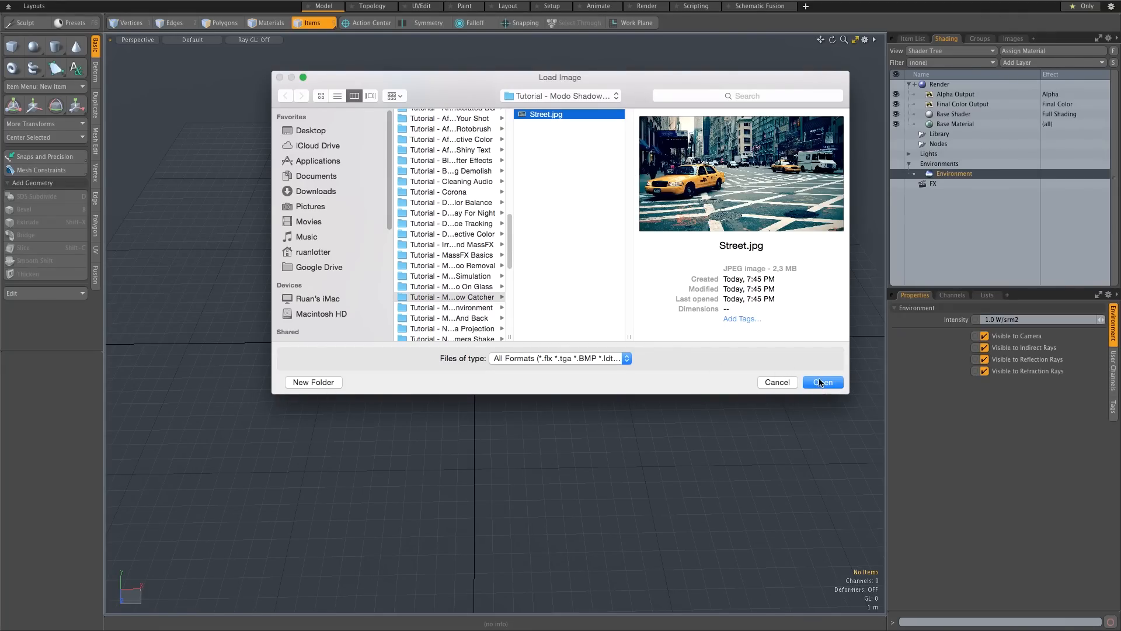
left_click(821, 382)
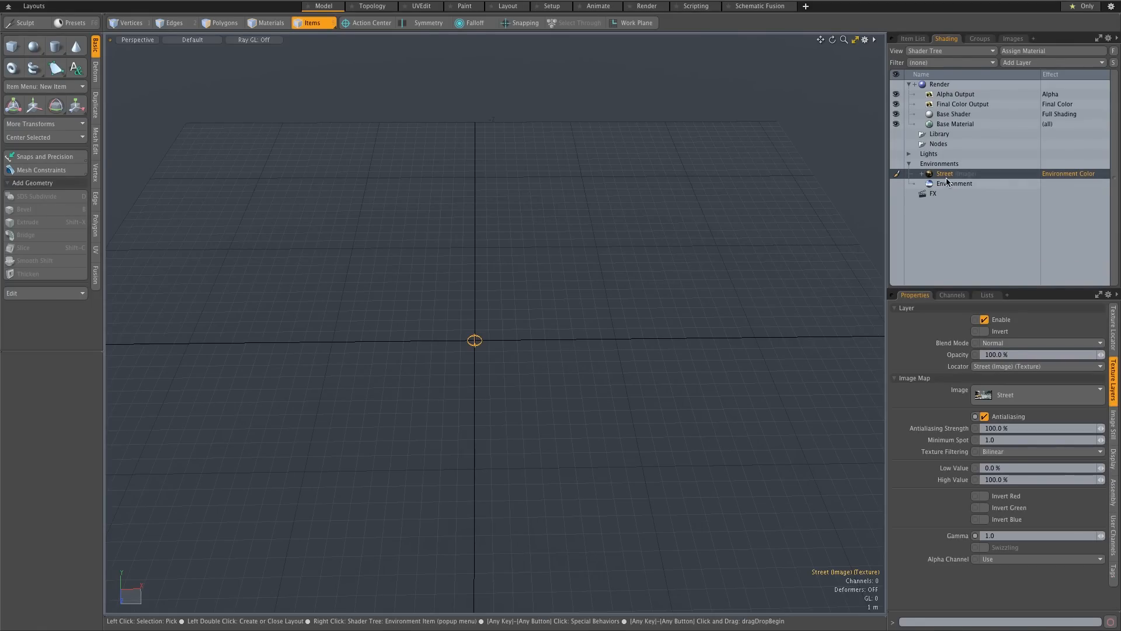
Step: Set the Street layer to Front Projection through Camera and view the scene through the camera
left_click(954, 183)
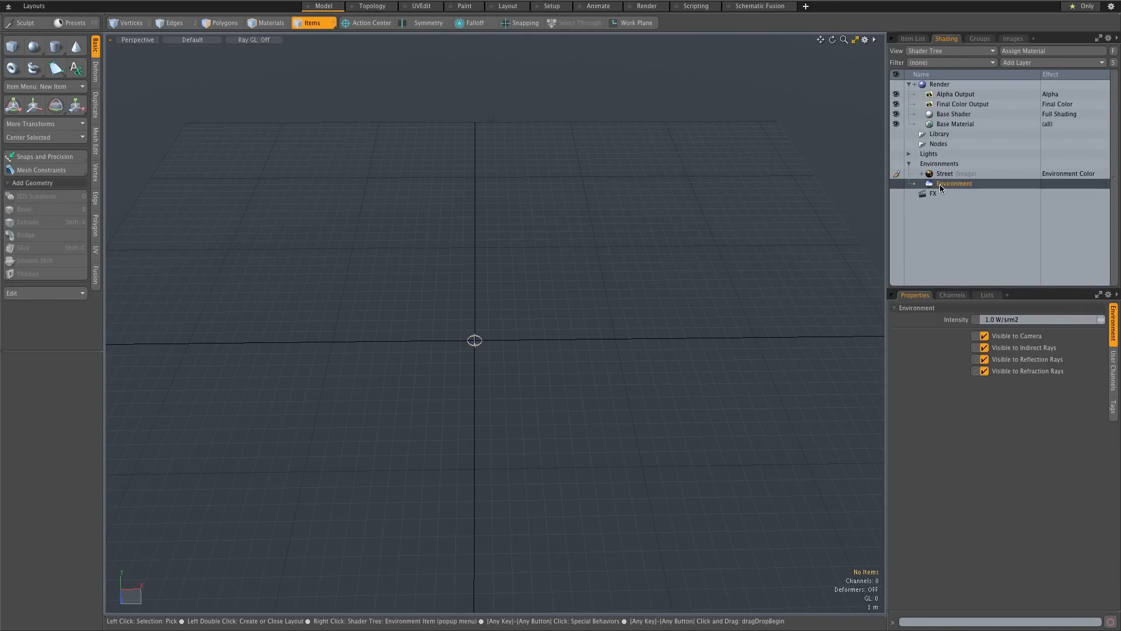
left_click(945, 173)
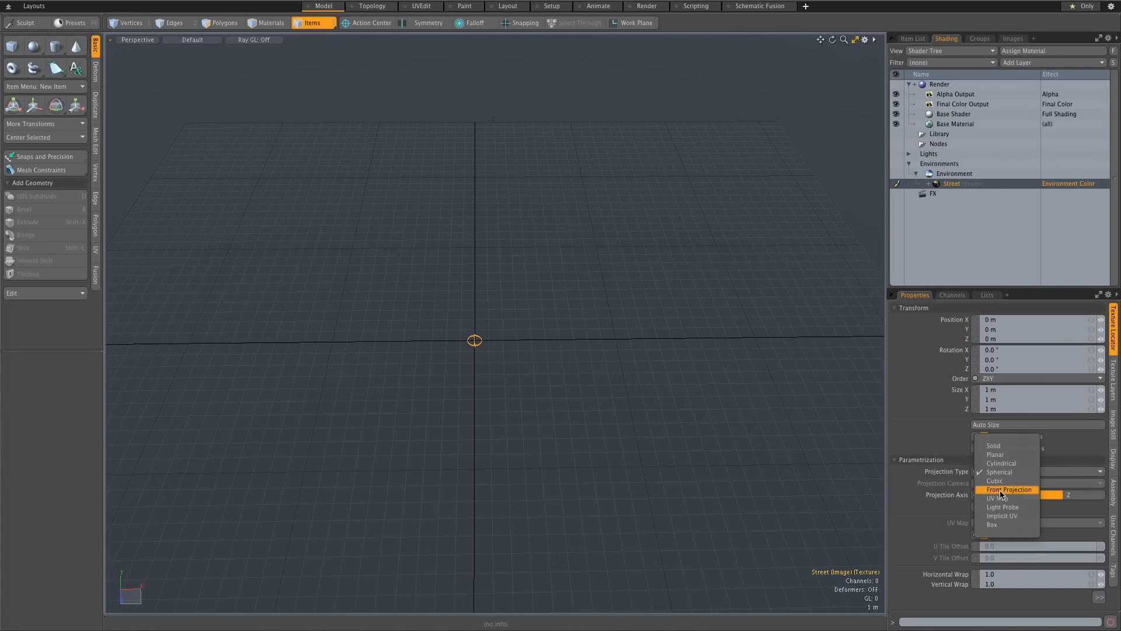
left_click(1009, 490)
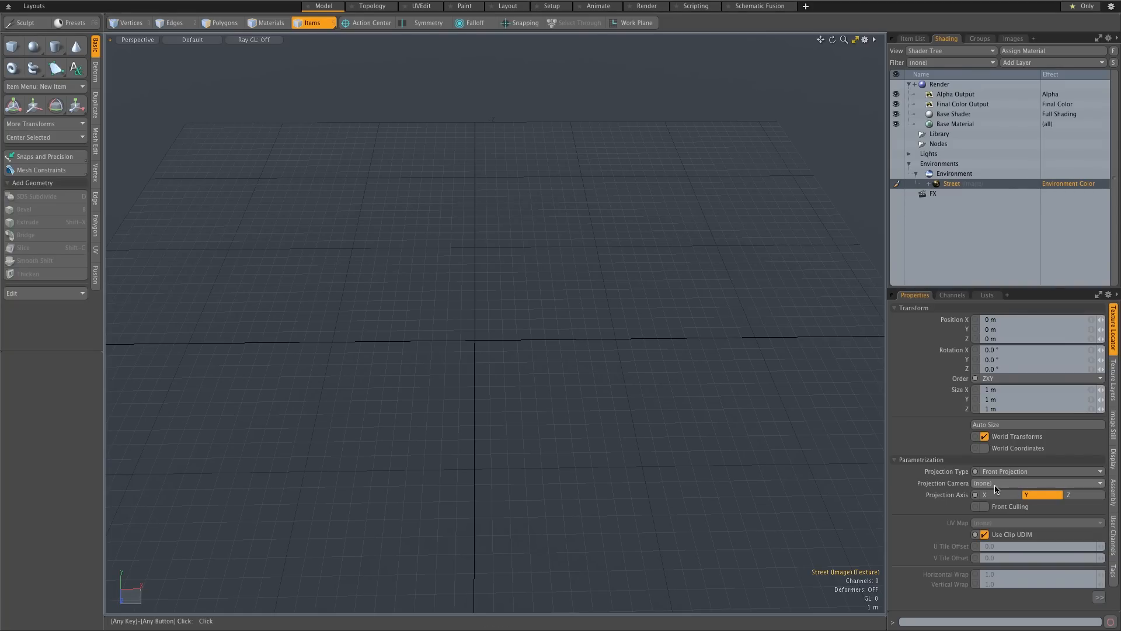
left_click(1037, 483)
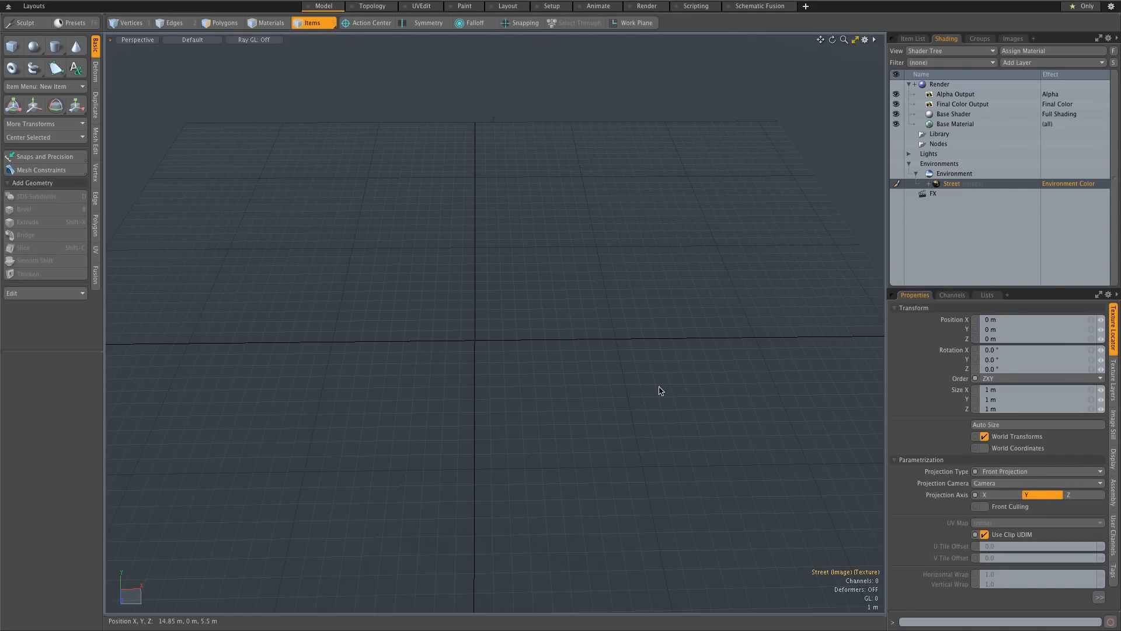
mouse_move(582, 344)
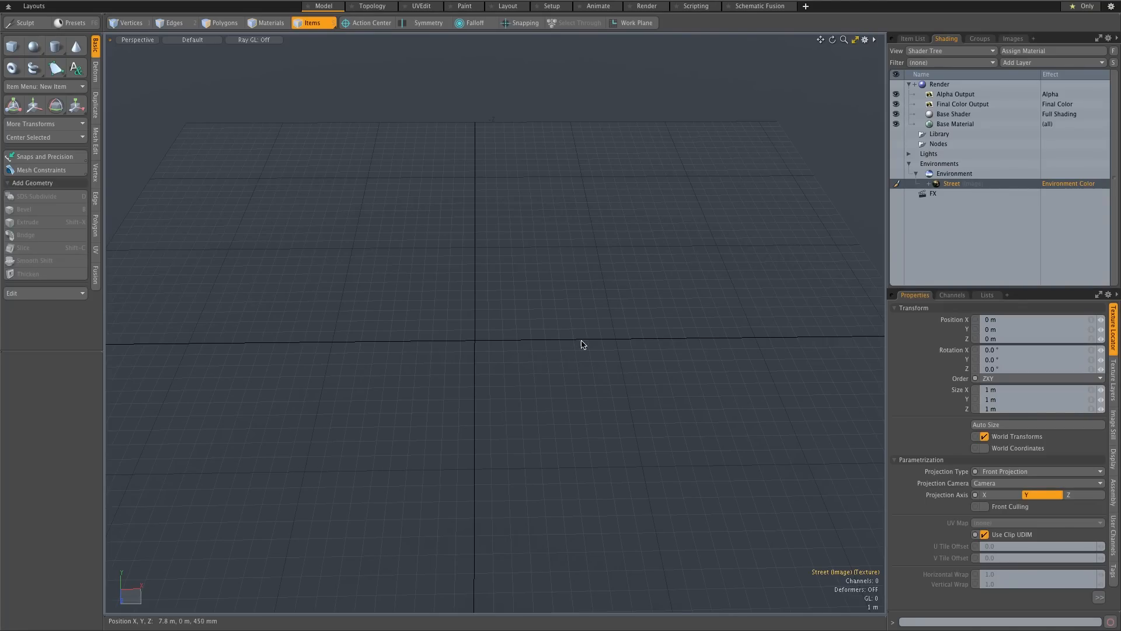
left_click(136, 40)
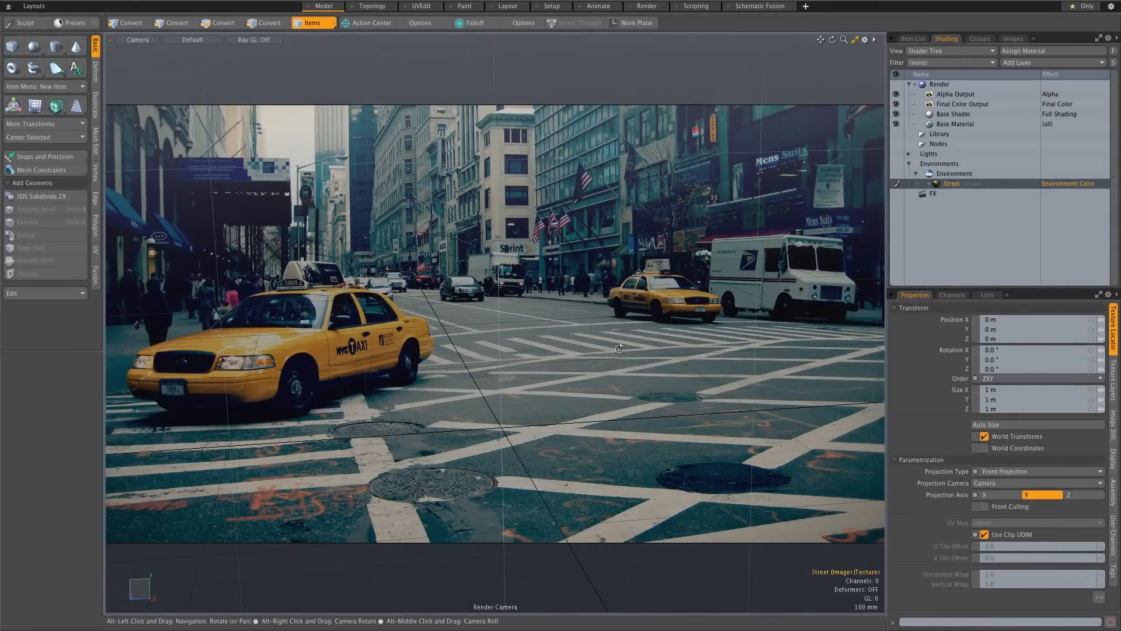
Step: Remove the Street layer from the environment and return to the Item List
left_click(953, 173)
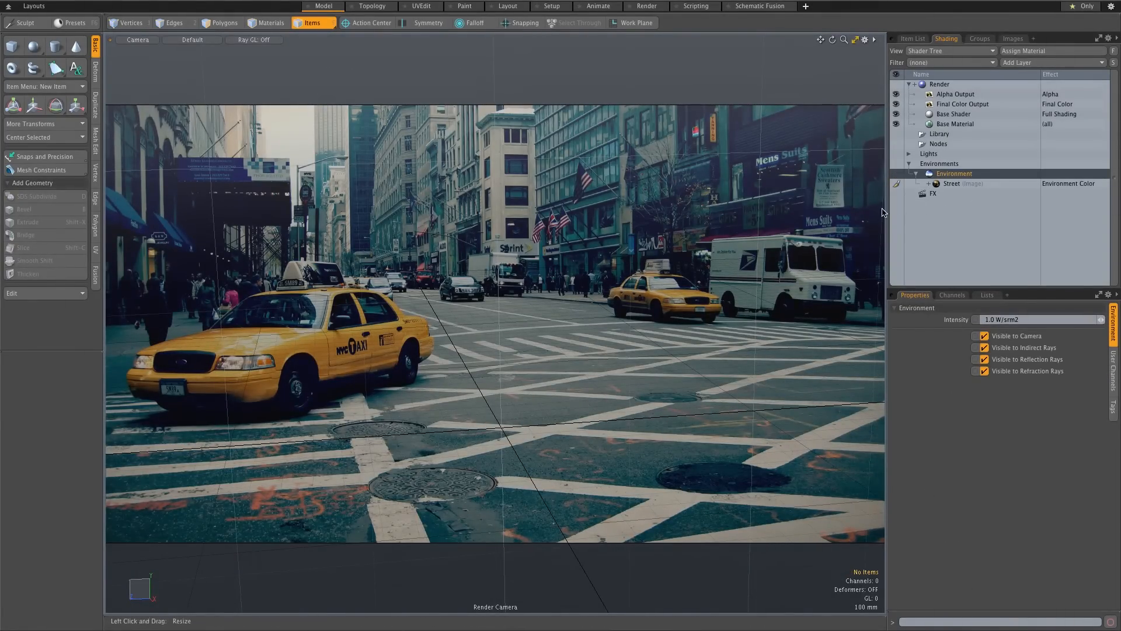
left_click(952, 184)
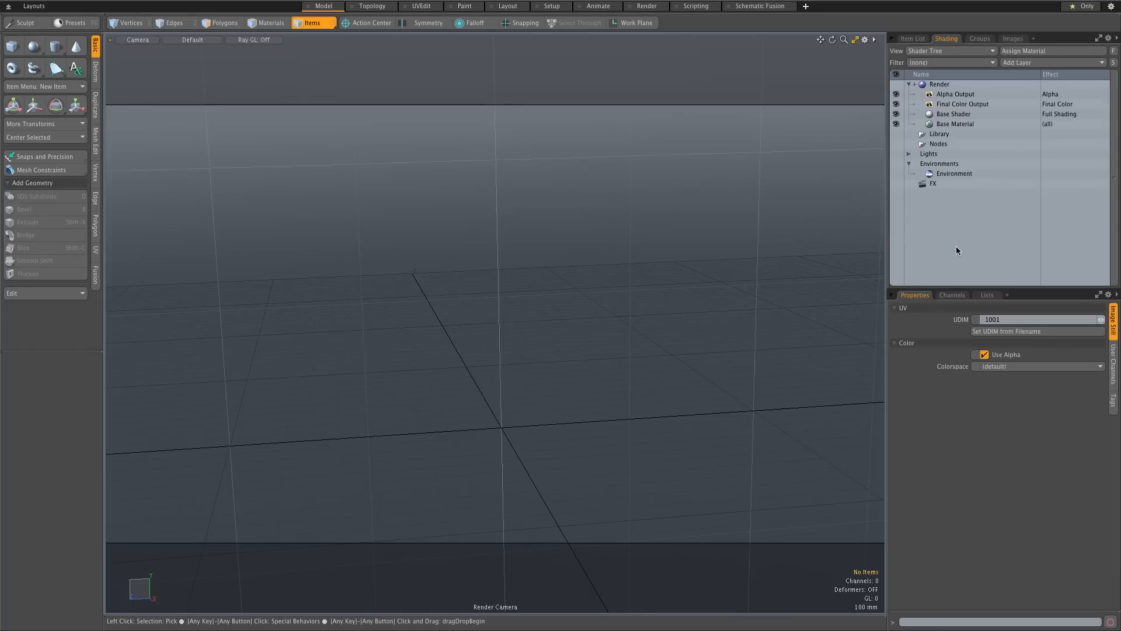
left_click(912, 37)
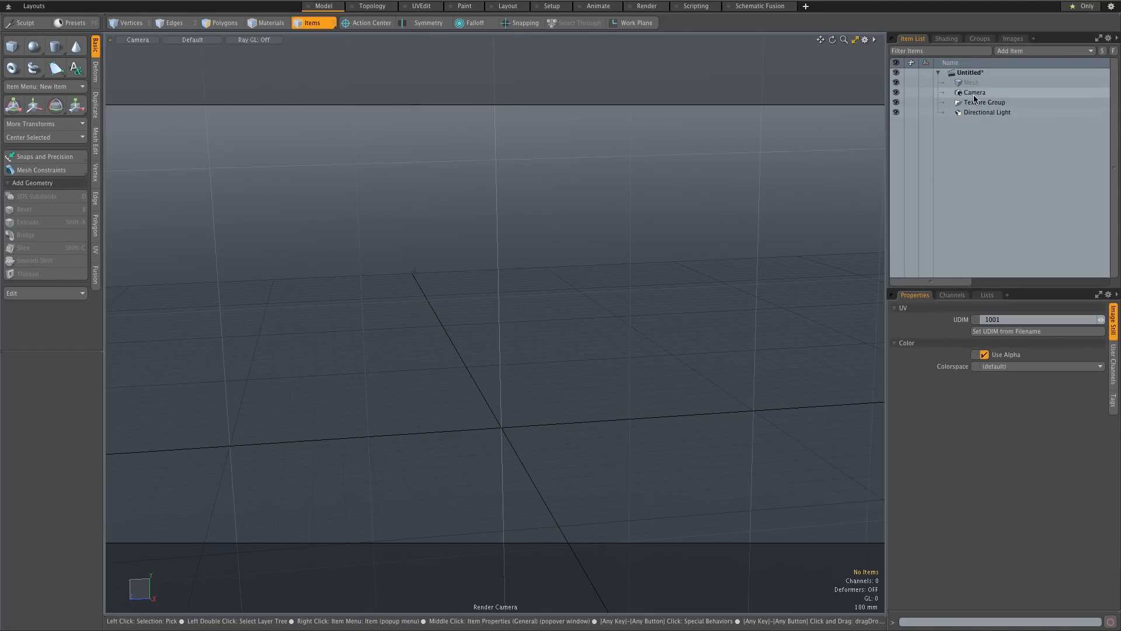
Step: Load Street.jpg as a clip and set it as the camera's background image
left_click(974, 92)
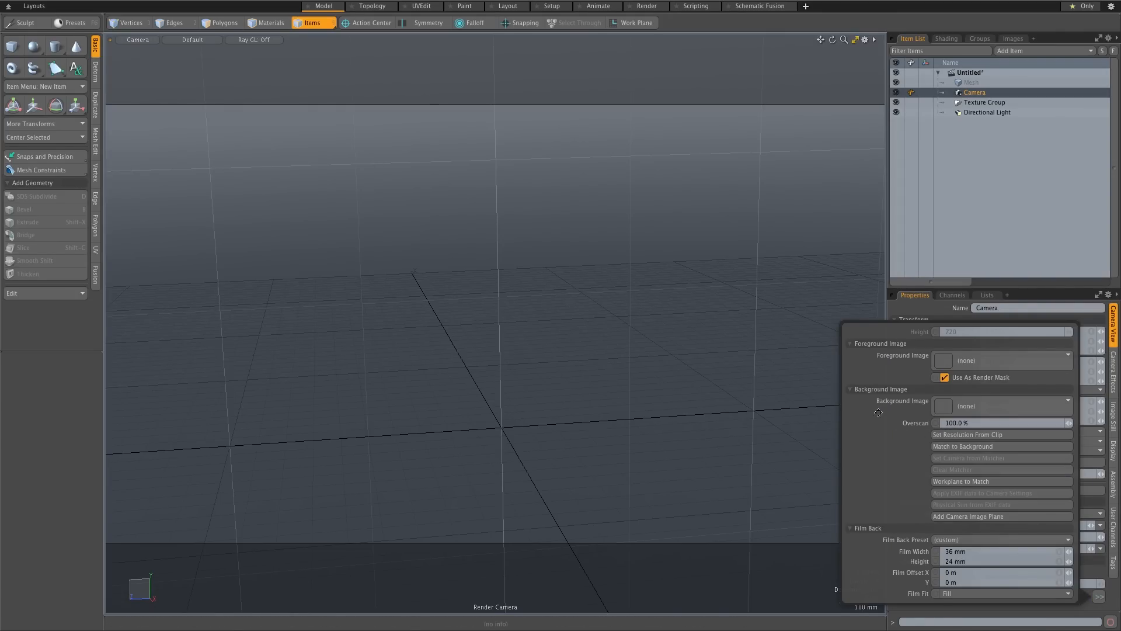
left_click(1002, 405)
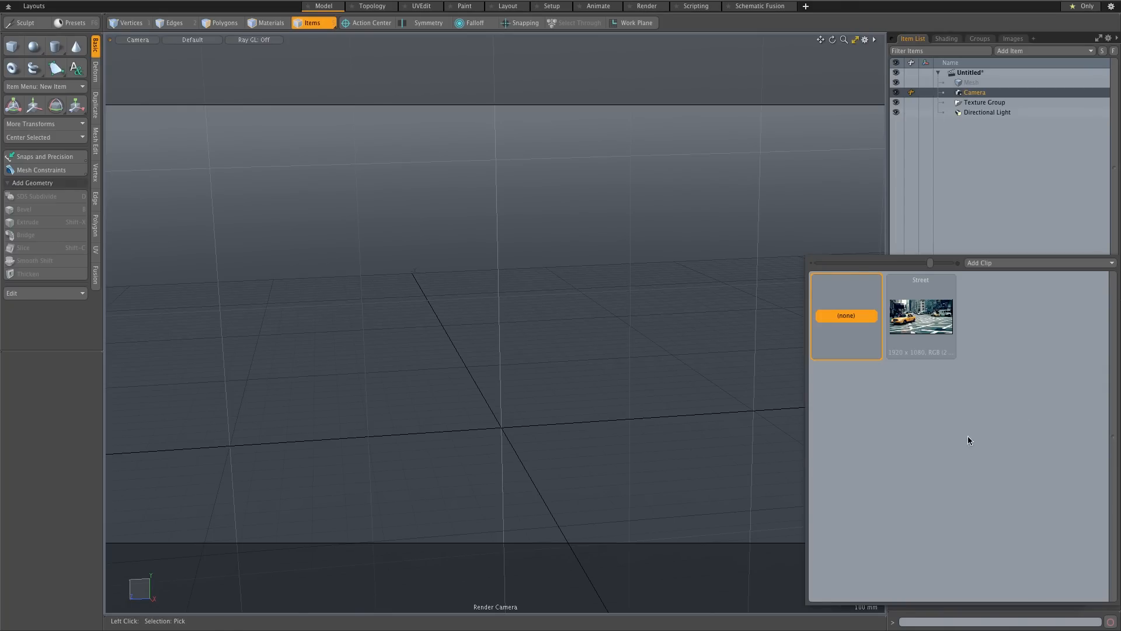
mouse_move(991, 262)
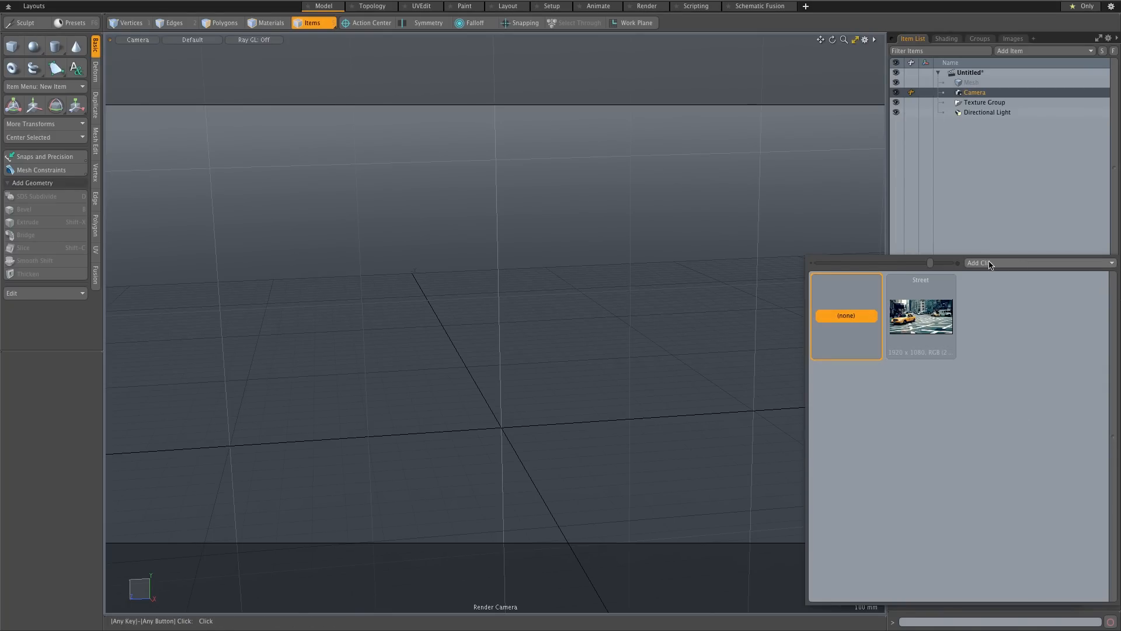
left_click(979, 263)
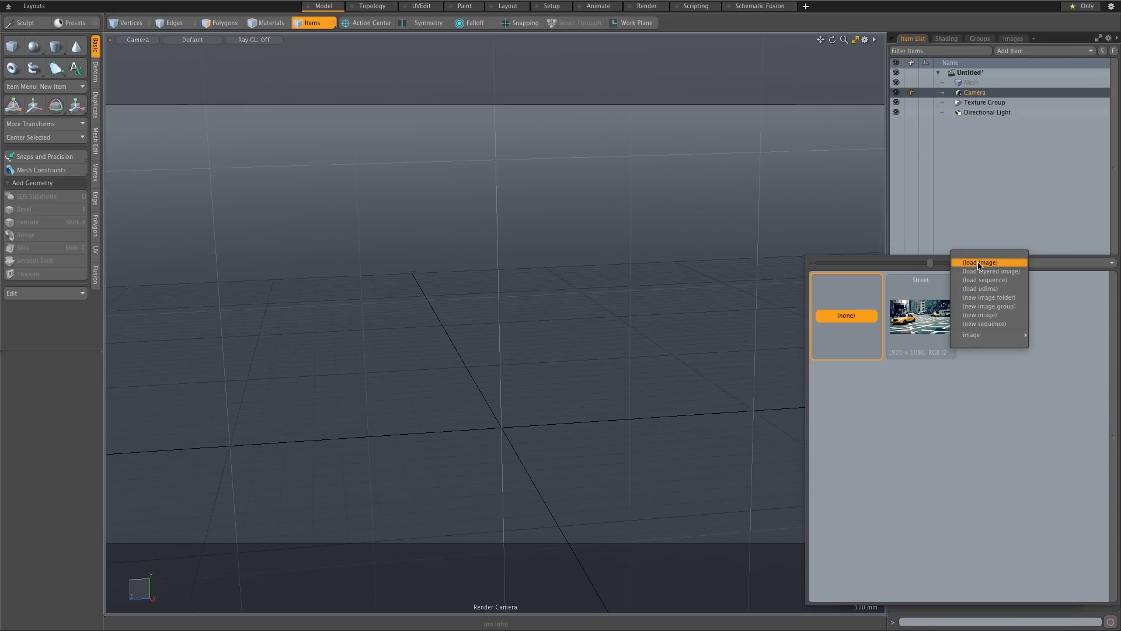
left_click(980, 262)
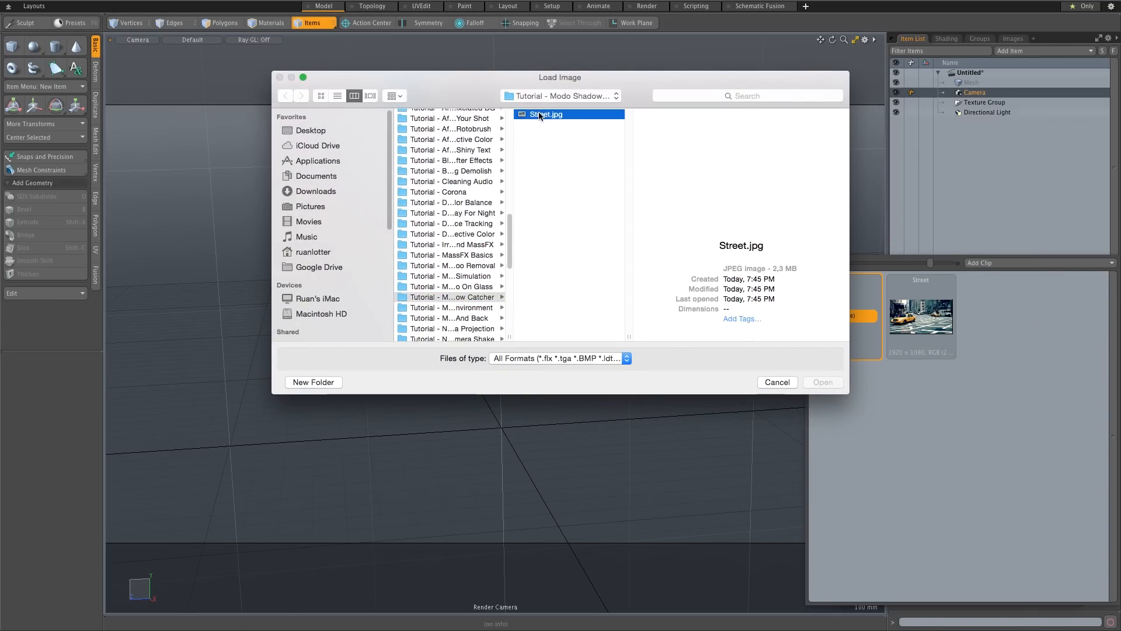
left_click(821, 380)
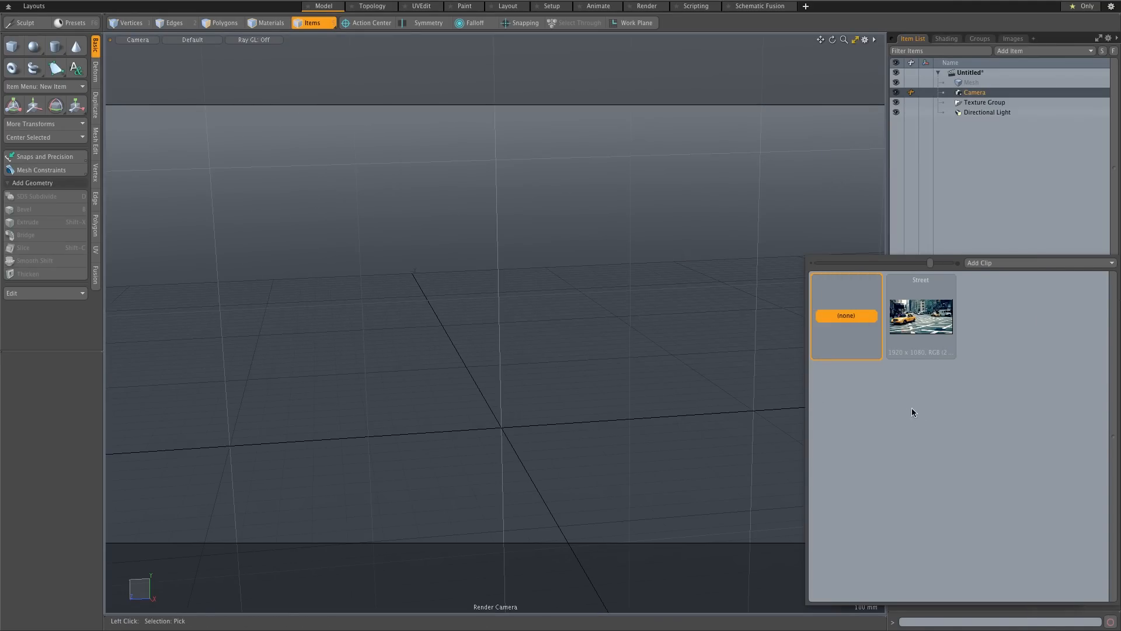
left_click(920, 315)
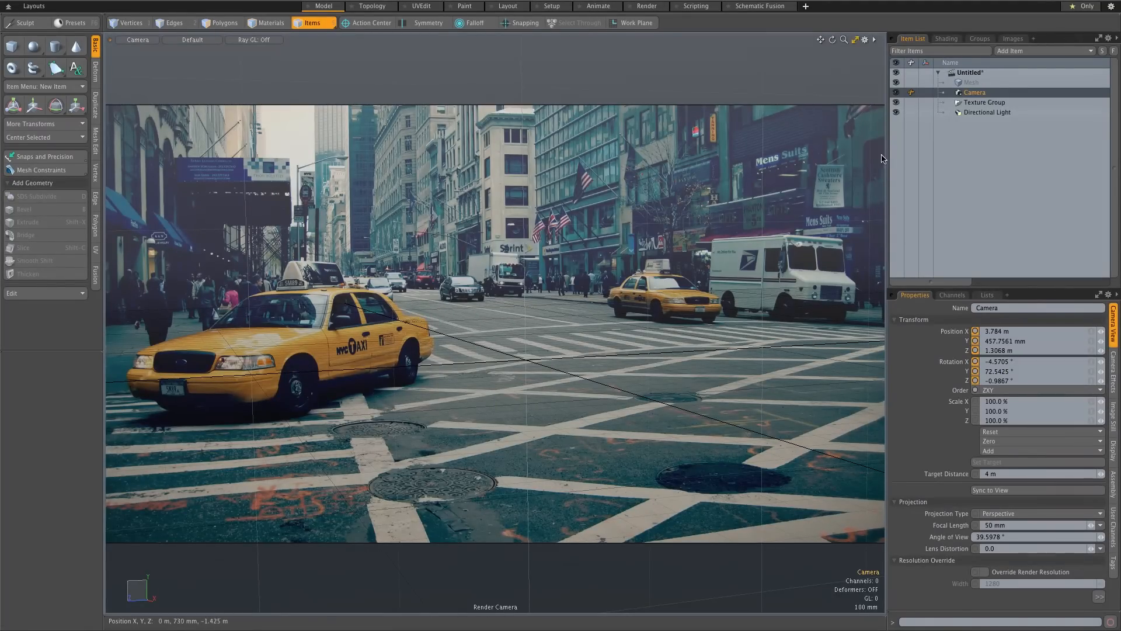
Step: Switch the viewport from Camera to Perspective view
right_click(974, 91)
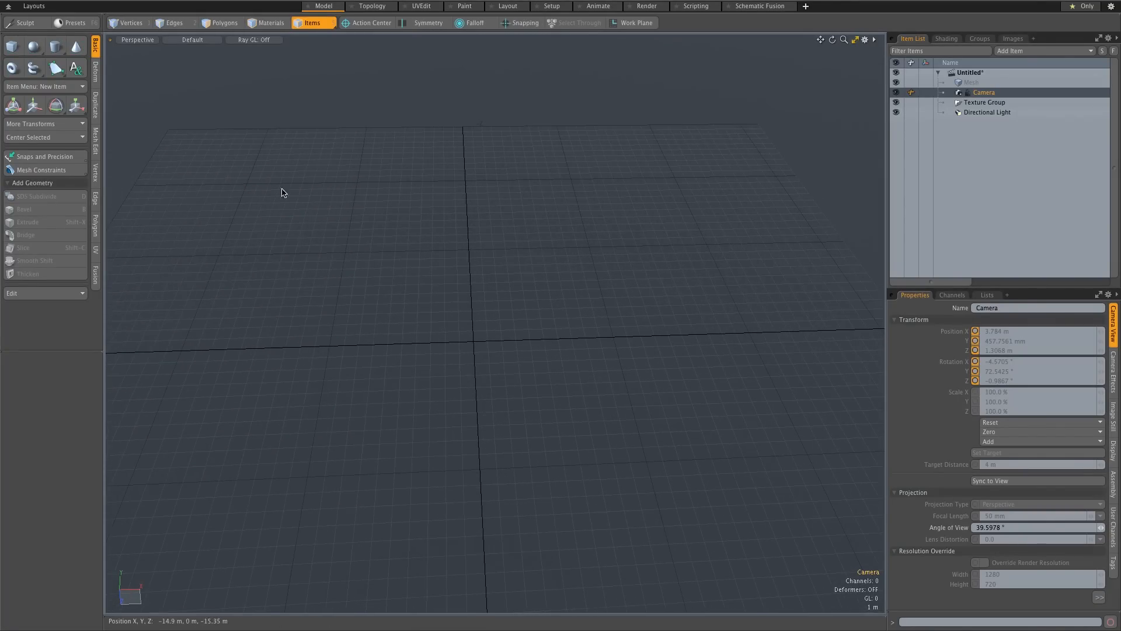
Step: Add a Cube primitive, lock the camera and select the cube mesh to rename it Box
left_click(13, 46)
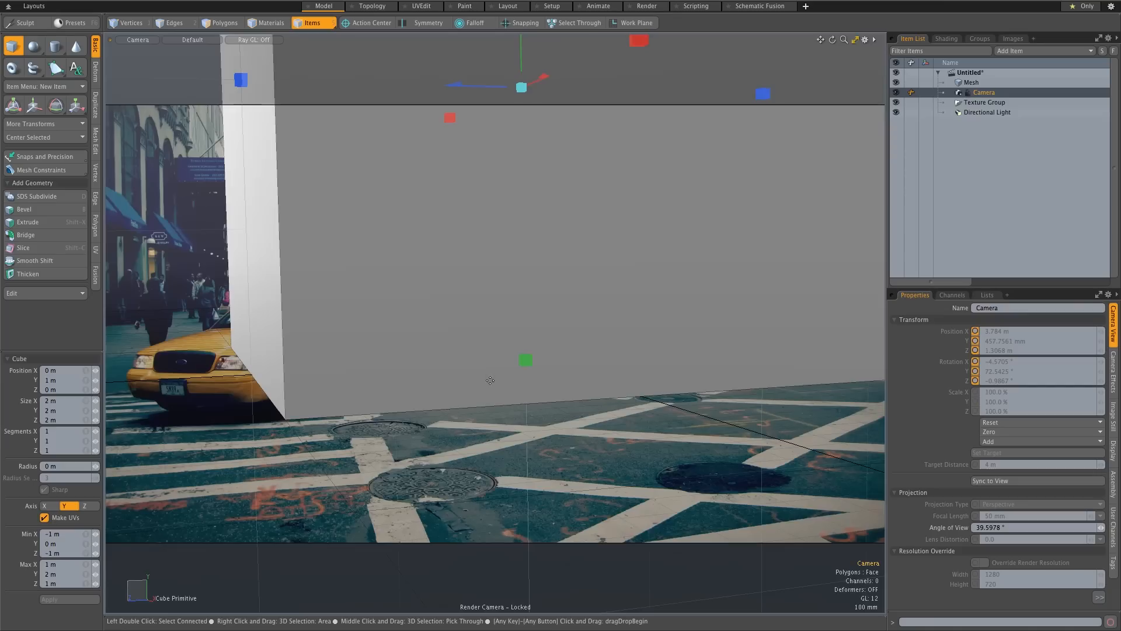
mouse_move(567, 412)
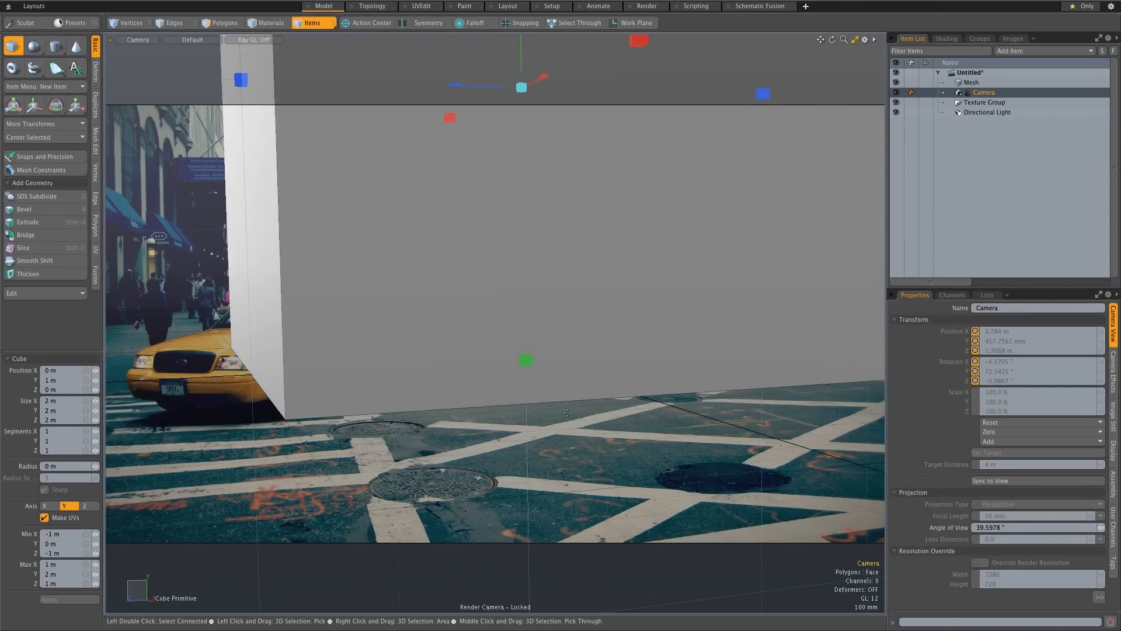
left_click(983, 92)
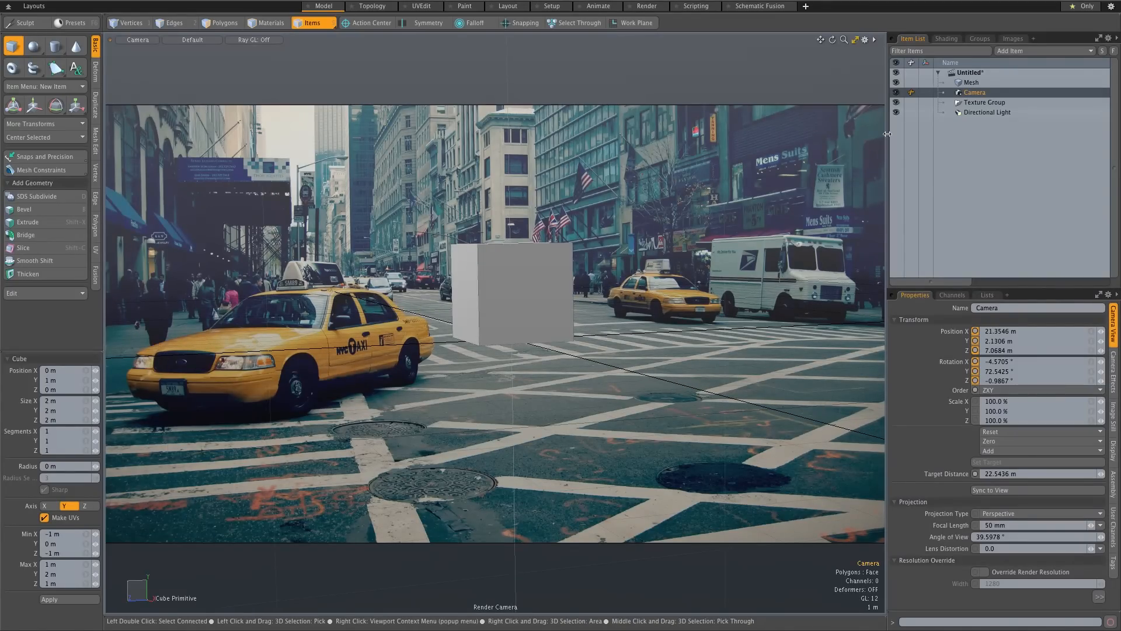
left_click(973, 92)
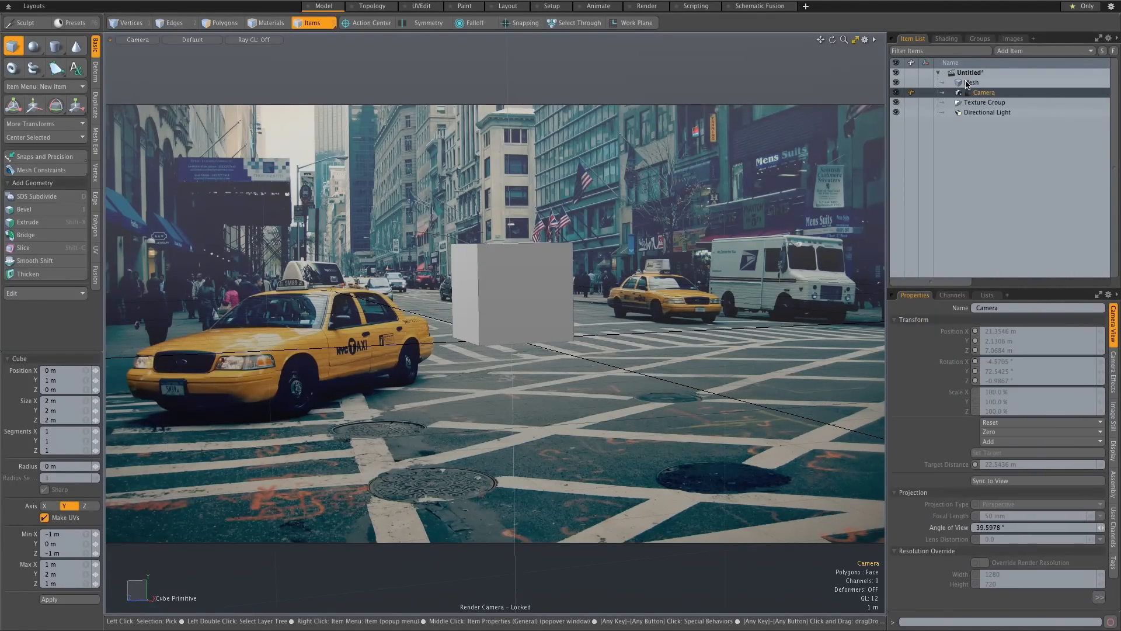
left_click(971, 82)
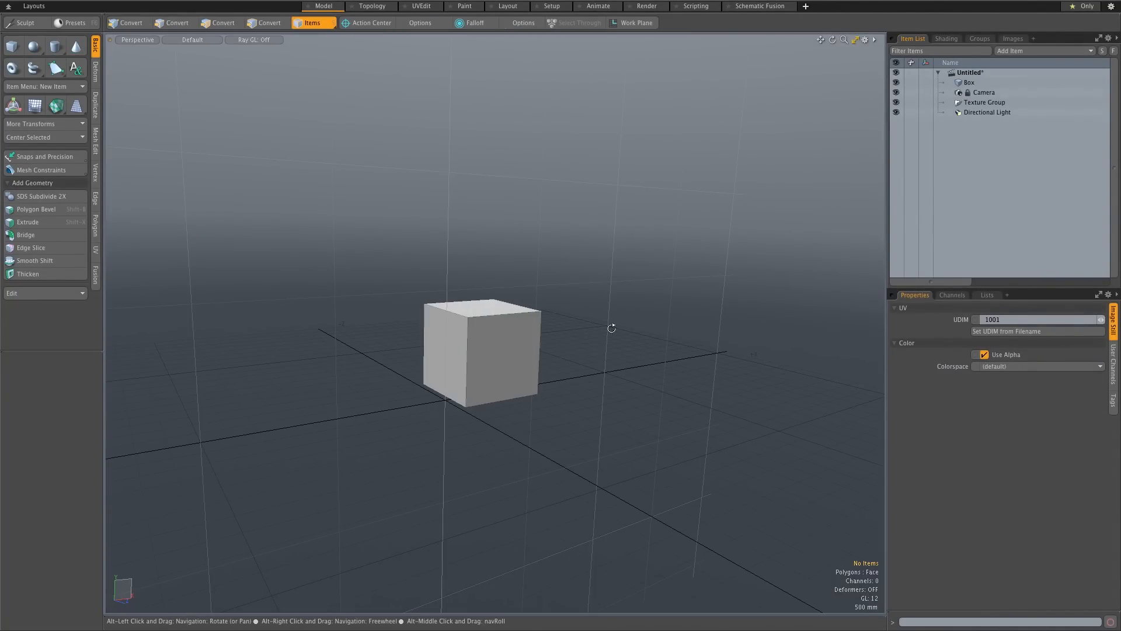
Step: Add a new empty Mesh item for the floor
left_click(969, 82)
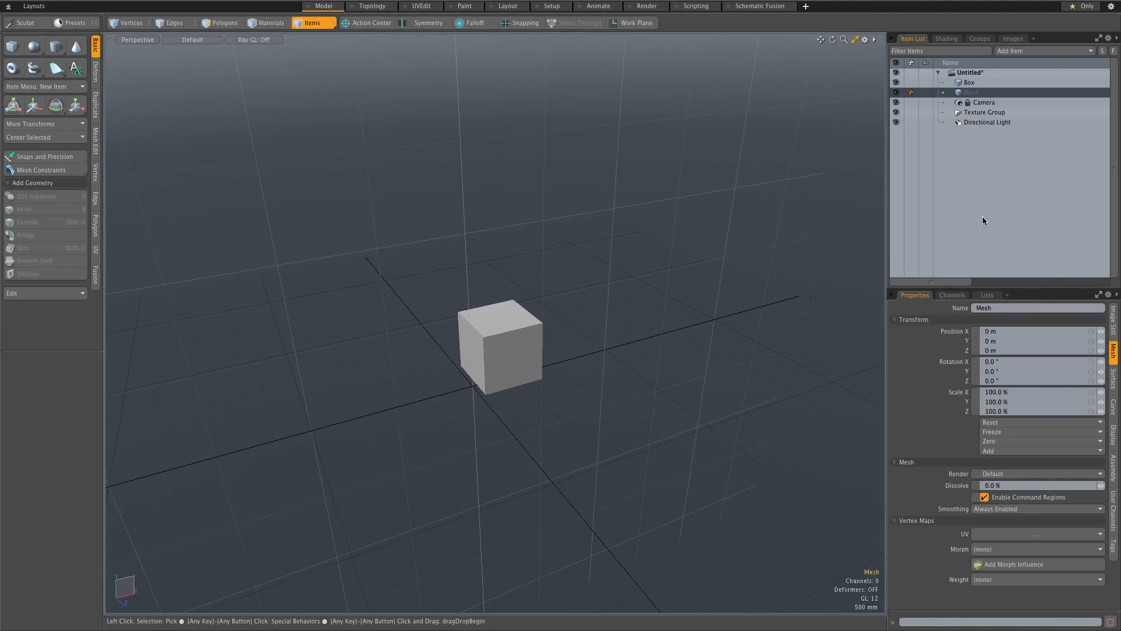
mouse_move(650, 457)
type("Floor")
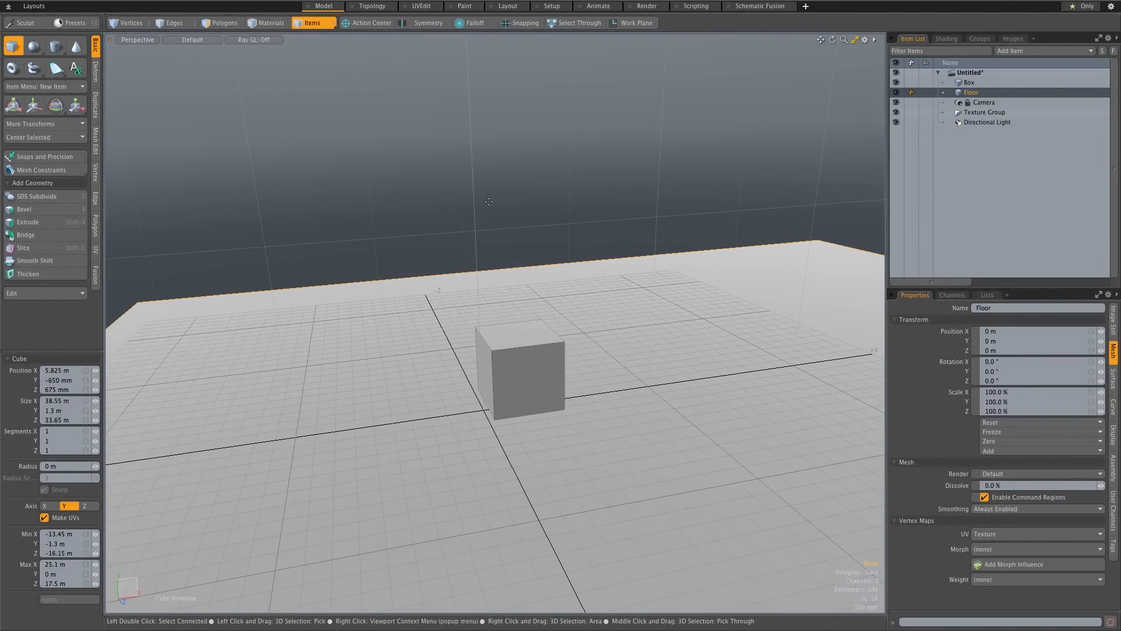
Step: View through the render camera and assign a new Floor material to the floor slab
left_click(136, 39)
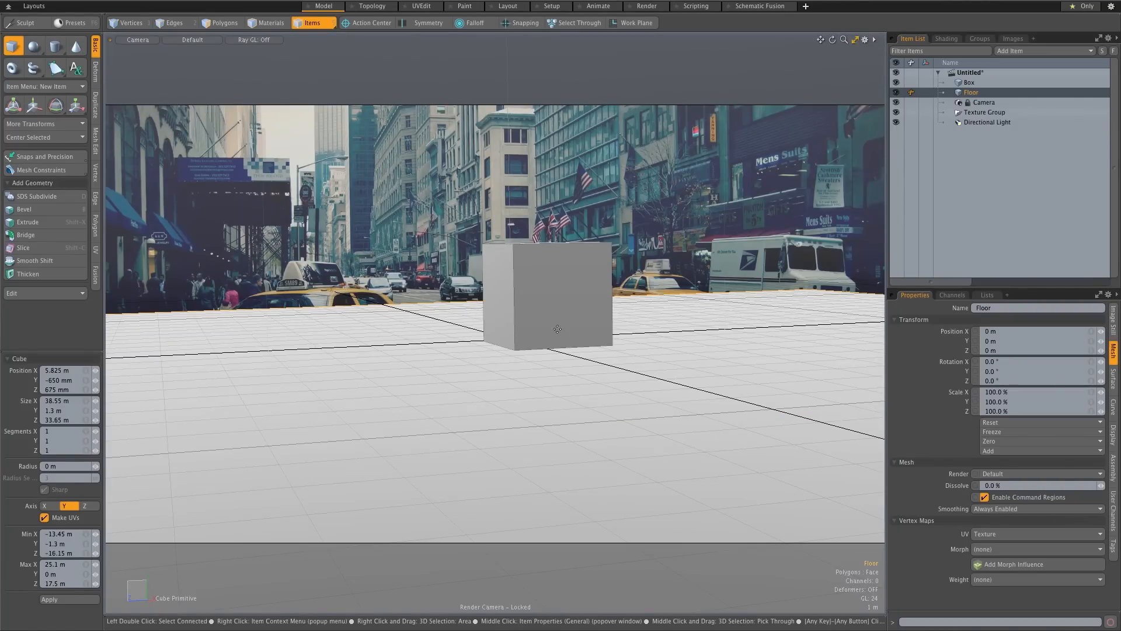
mouse_move(652, 391)
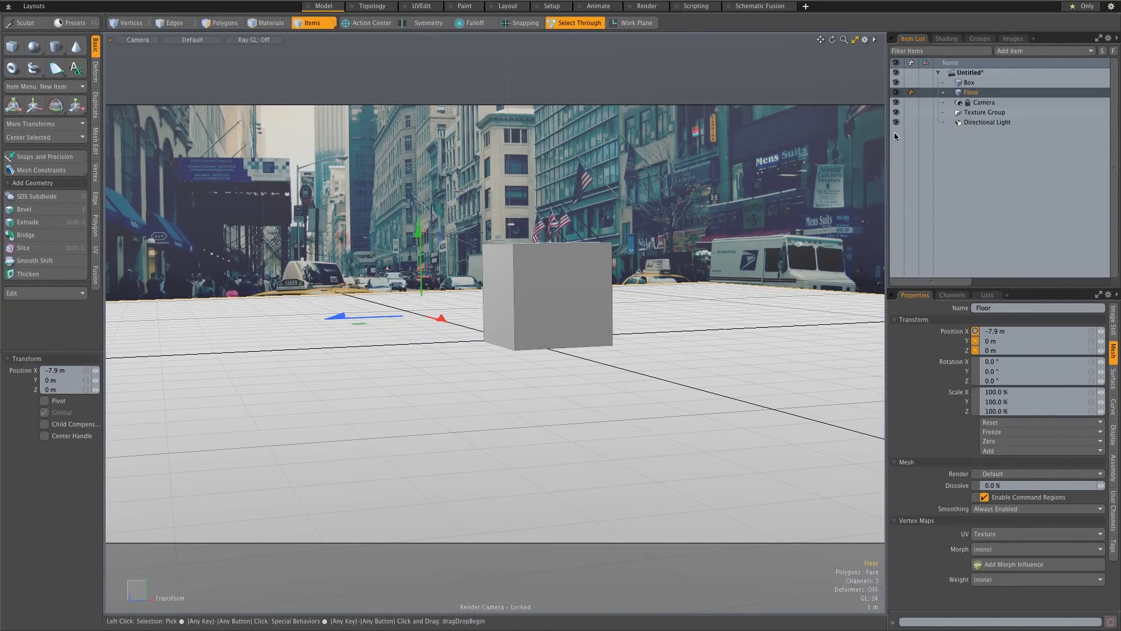
mouse_move(366, 310)
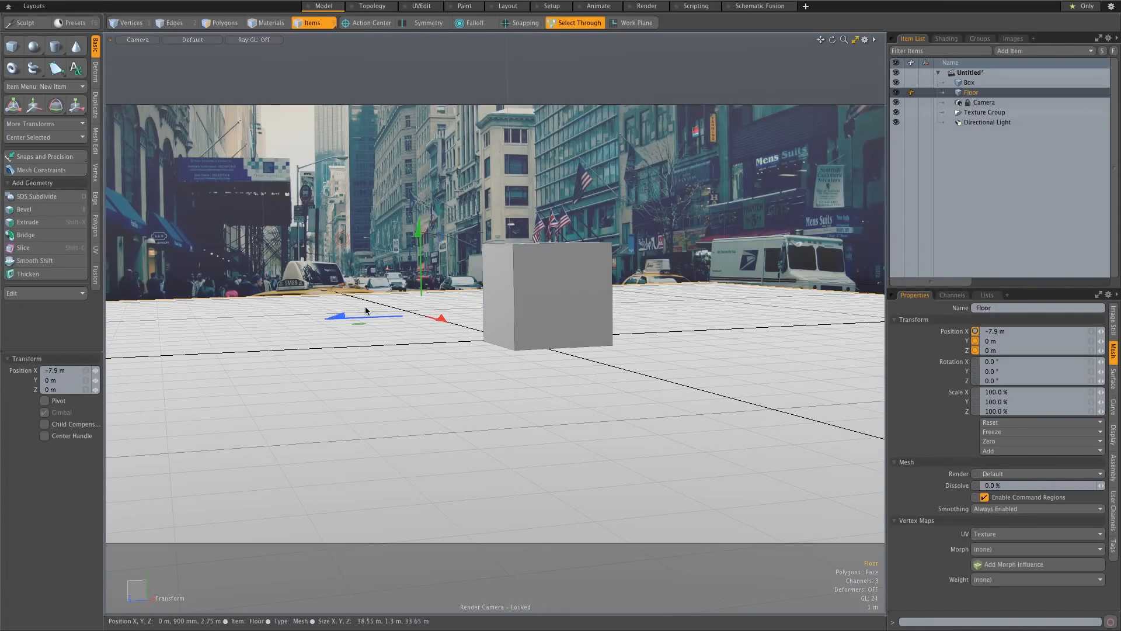
mouse_move(355, 362)
type("Floor")
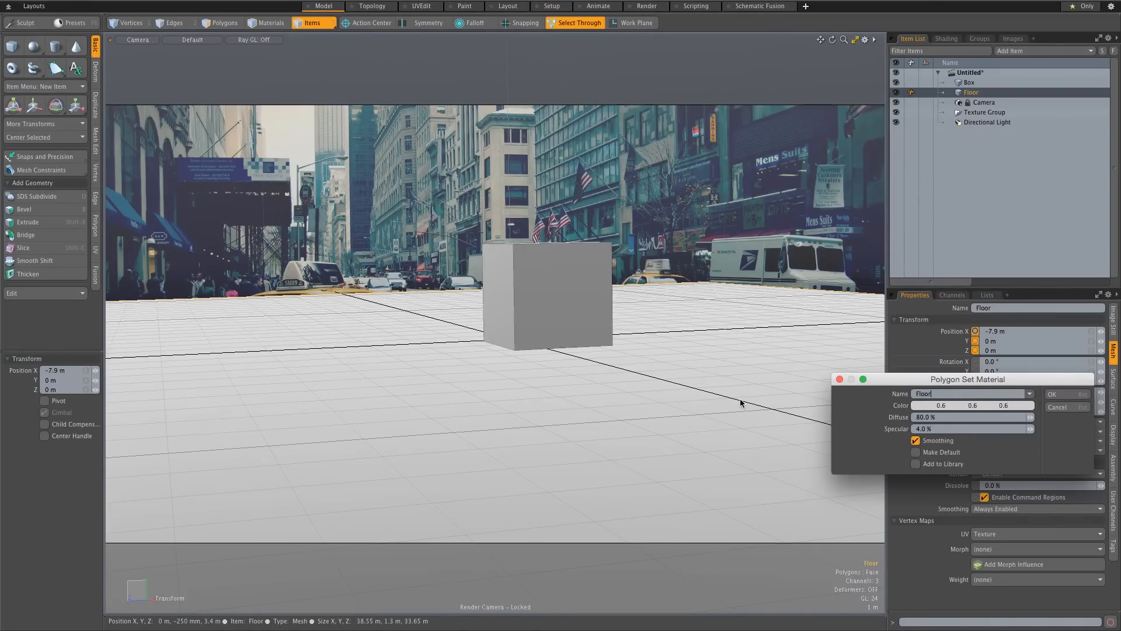
left_click(1071, 393)
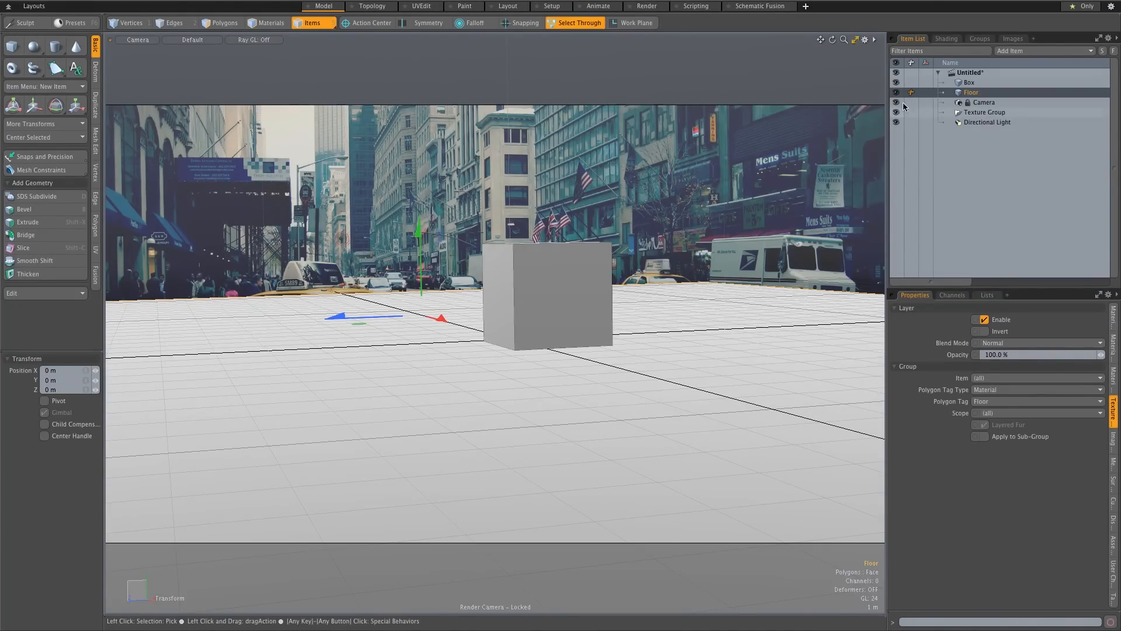
Step: Rename the new material group in the shader tree to Floor
left_click(945, 38)
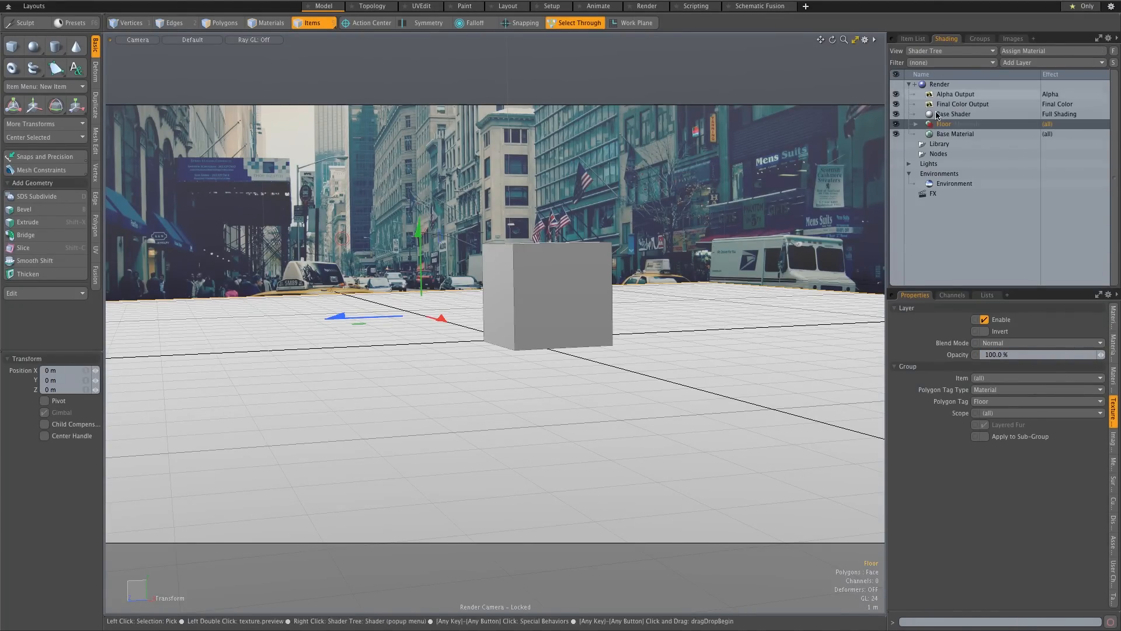
left_click(916, 124)
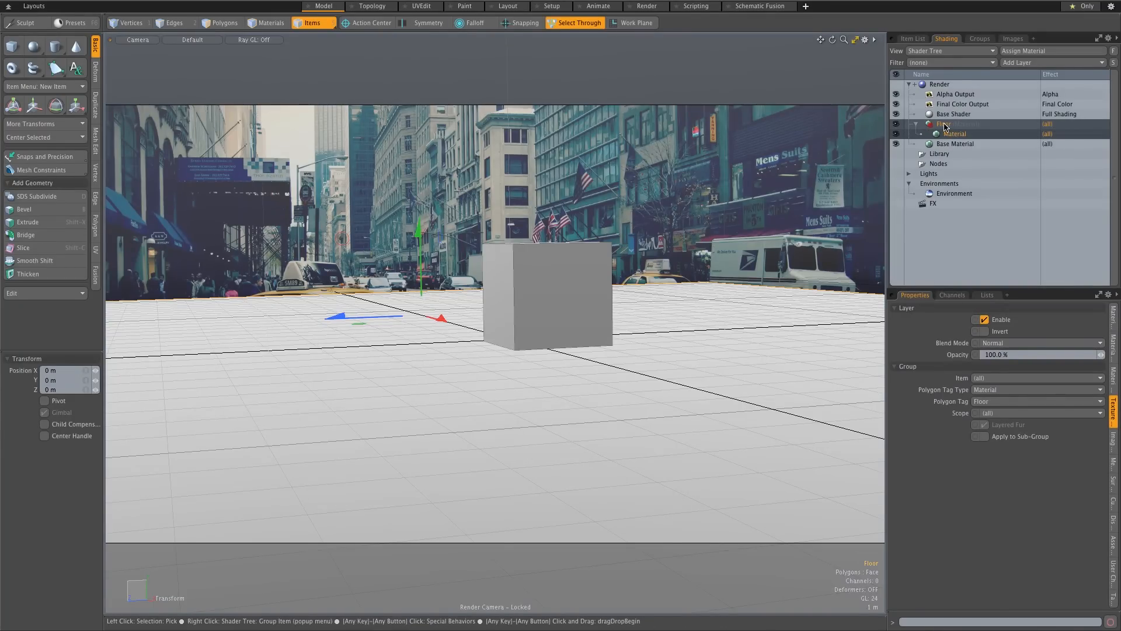
left_click(944, 124)
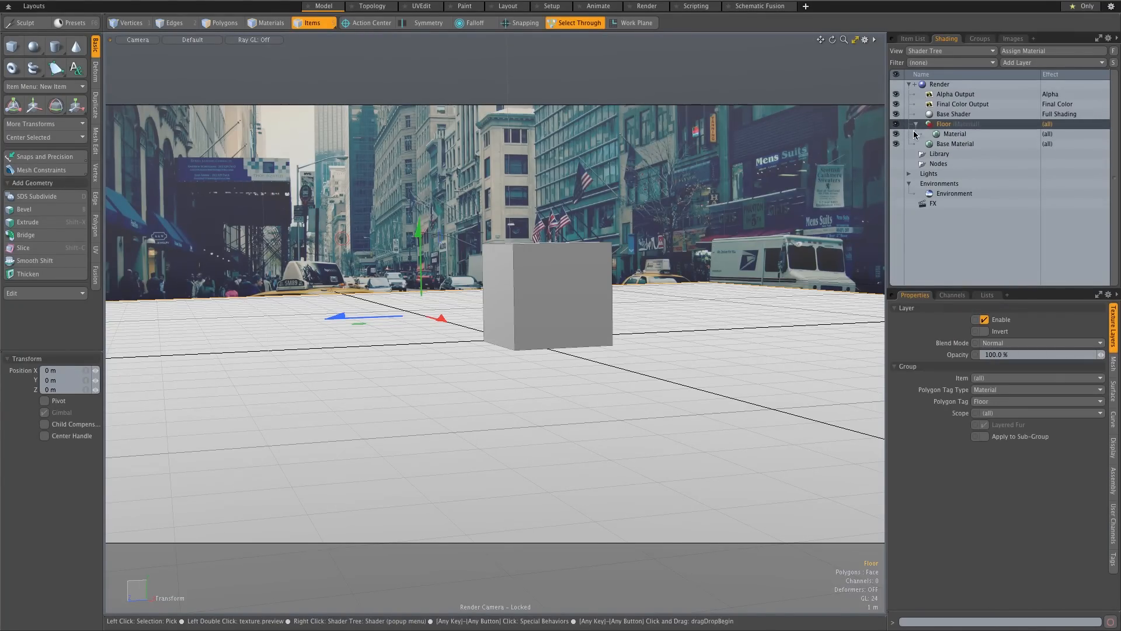
Step: Duplicate the Base Shader into the Floor group and rename the copy ShadowCatcher
left_click(953, 114)
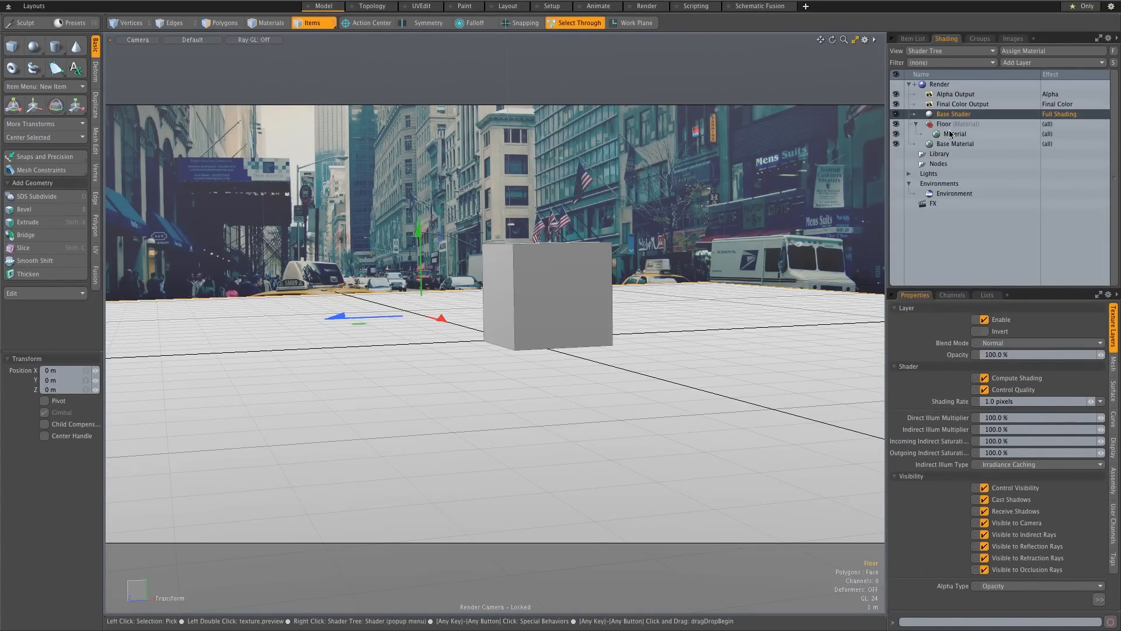
right_click(953, 113)
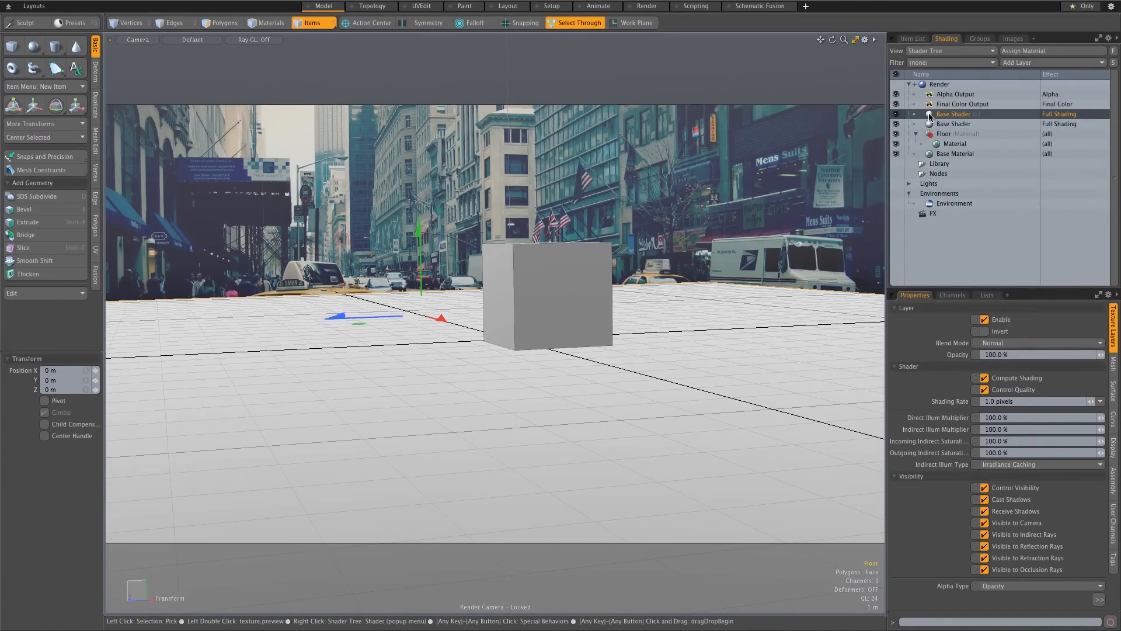
left_click(954, 133)
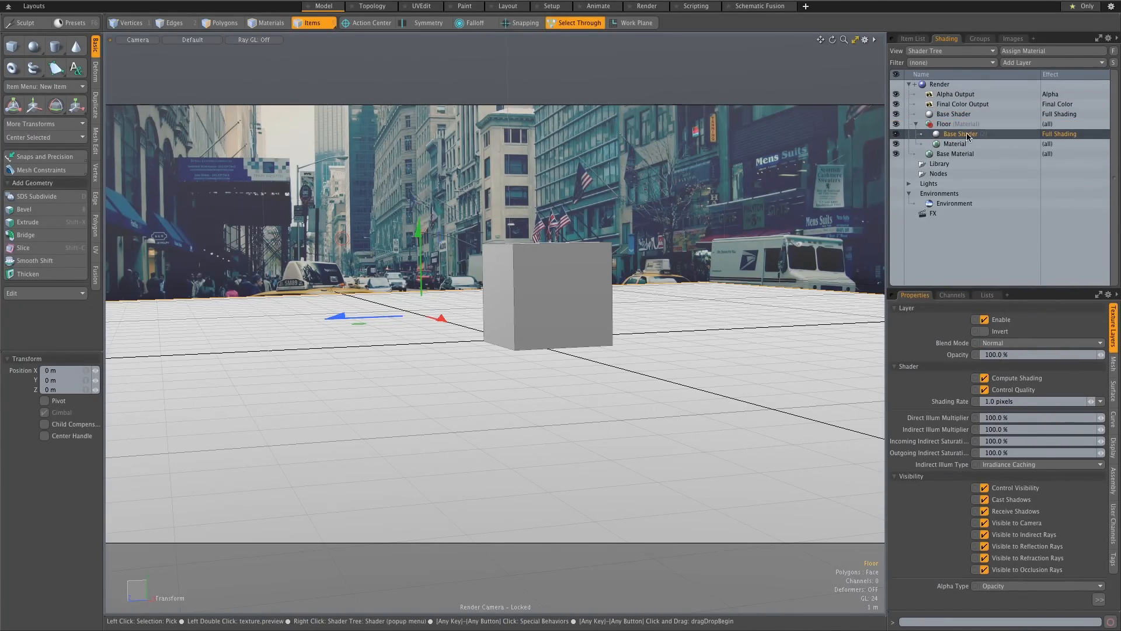
double_click(954, 133)
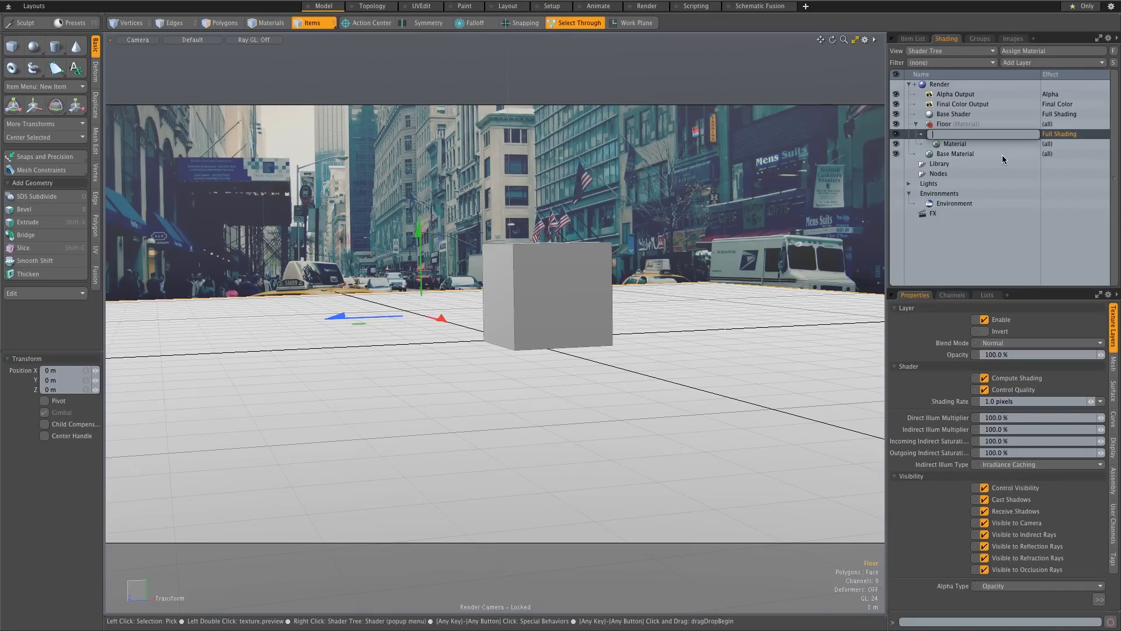
type("ShadowCatcher")
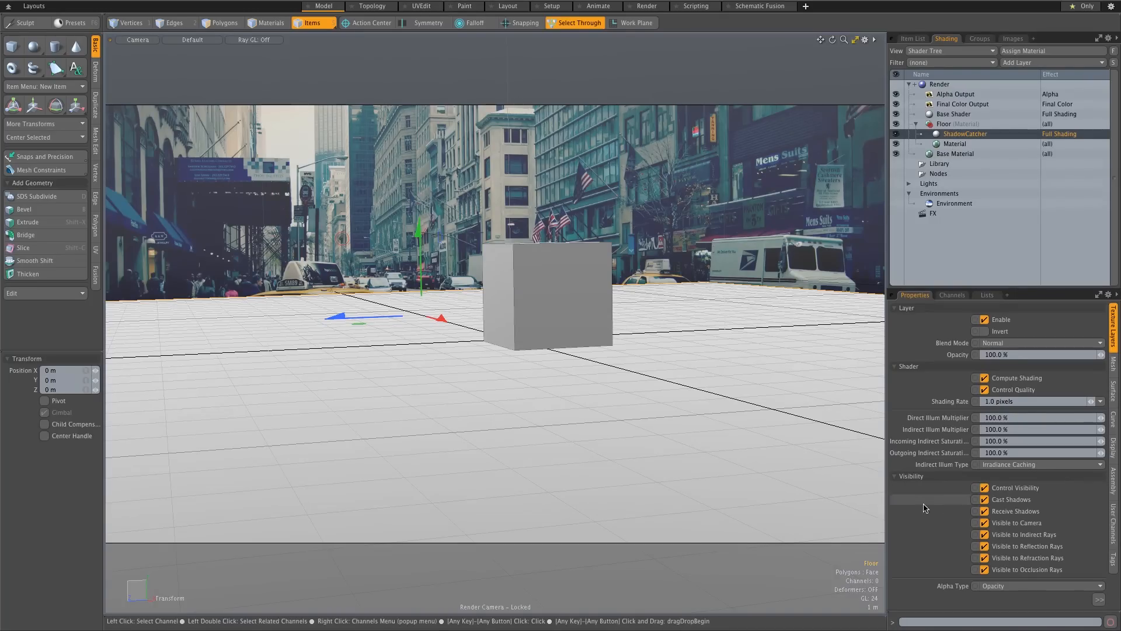
mouse_move(962, 585)
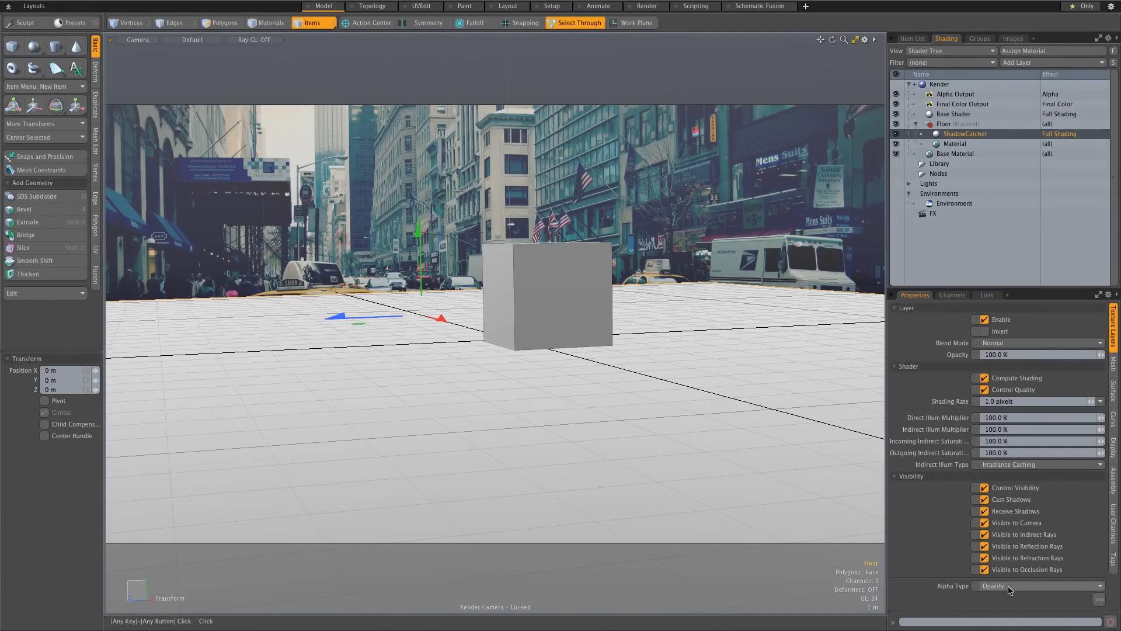
Step: Set the ShadowCatcher shader's Alpha Type to Shadow Catcher
left_click(1038, 585)
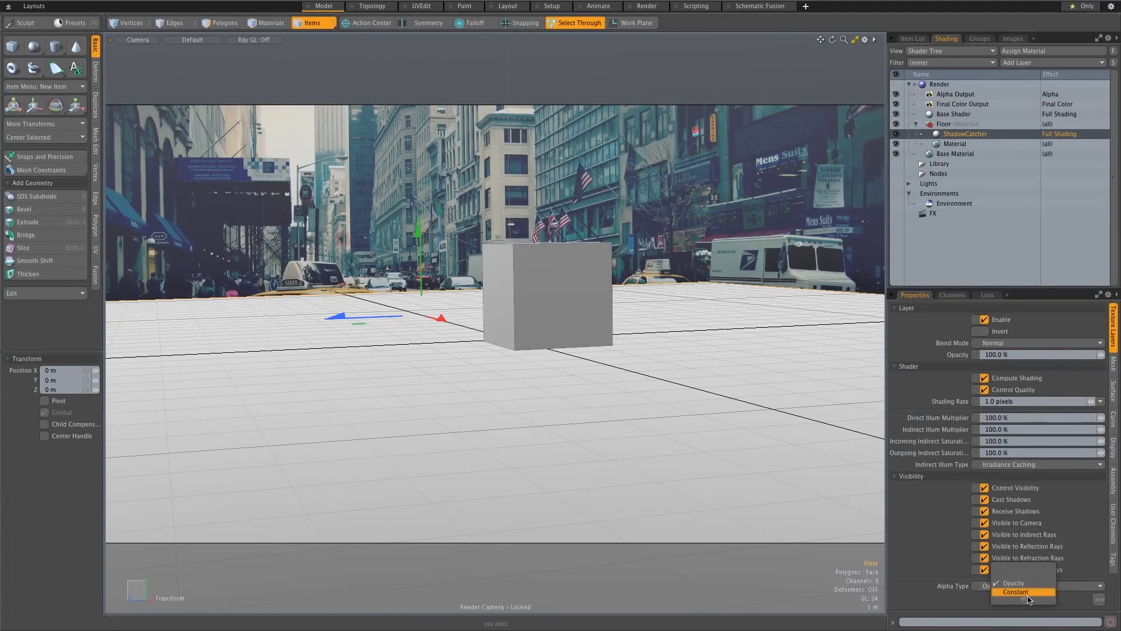
mouse_move(1024, 591)
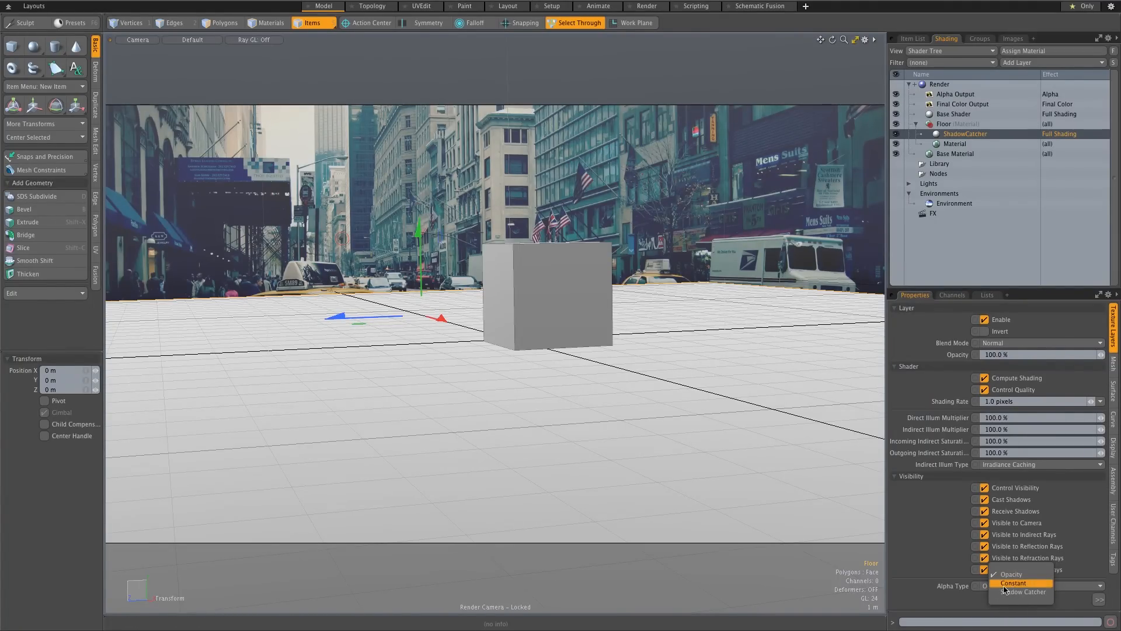
left_click(1024, 591)
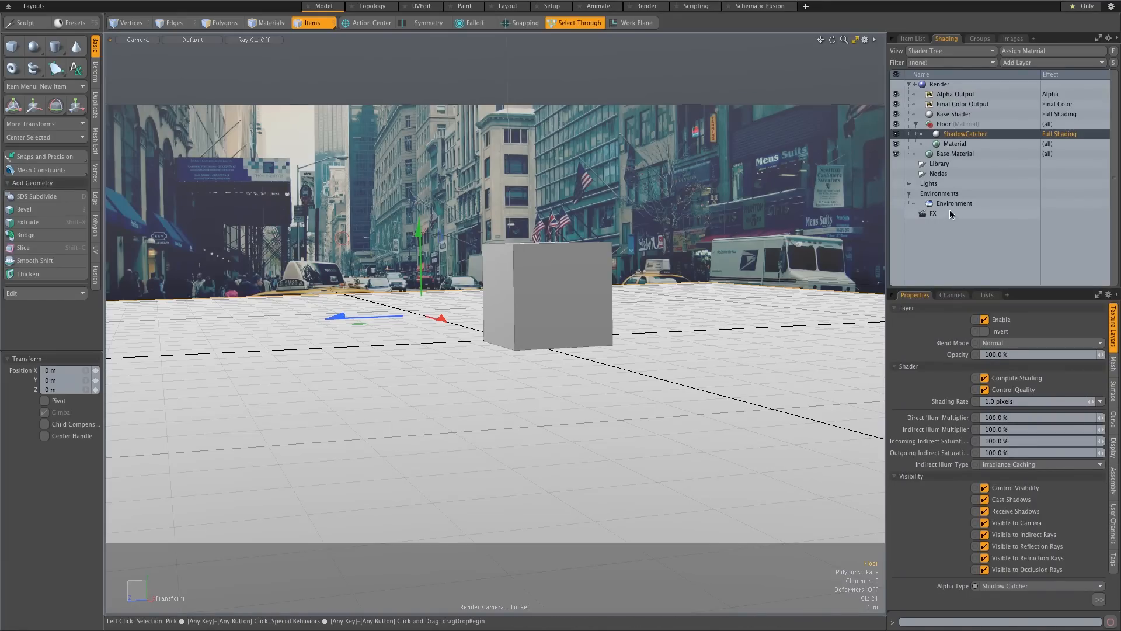
mouse_move(945, 225)
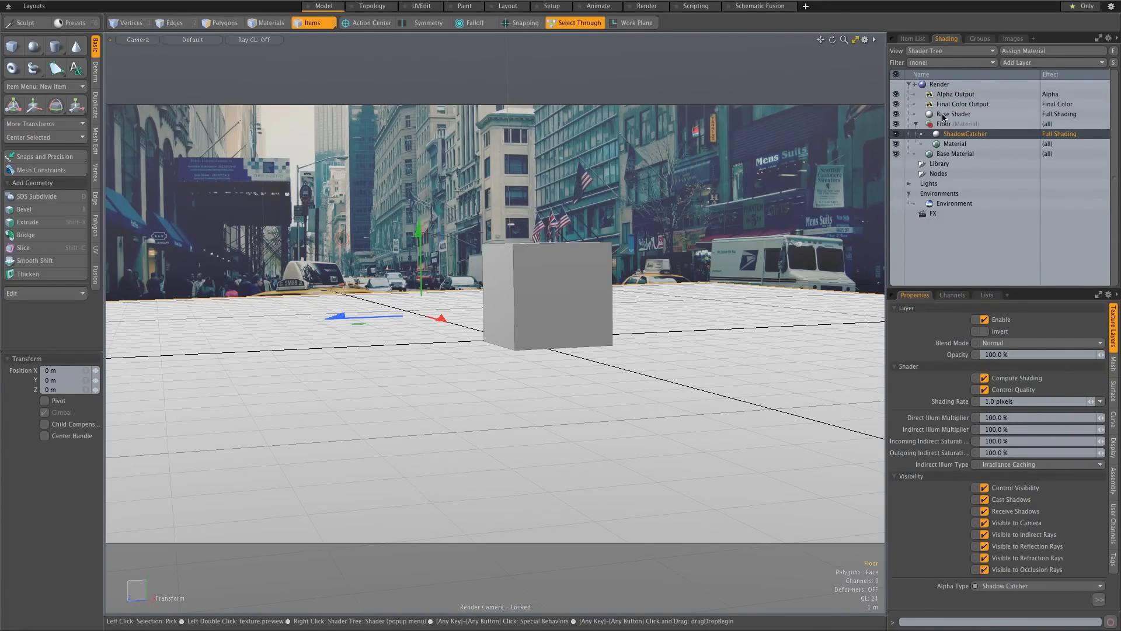
Step: Move the Base Shader below the Floor group and reselect ShadowCatcher
left_click(954, 114)
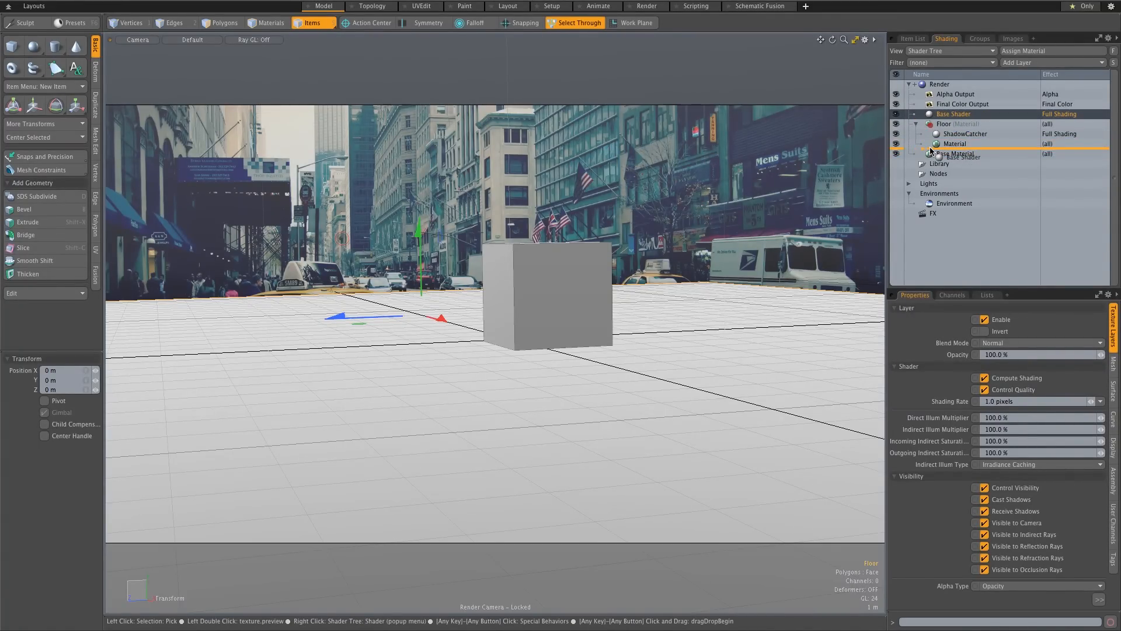
left_click(953, 143)
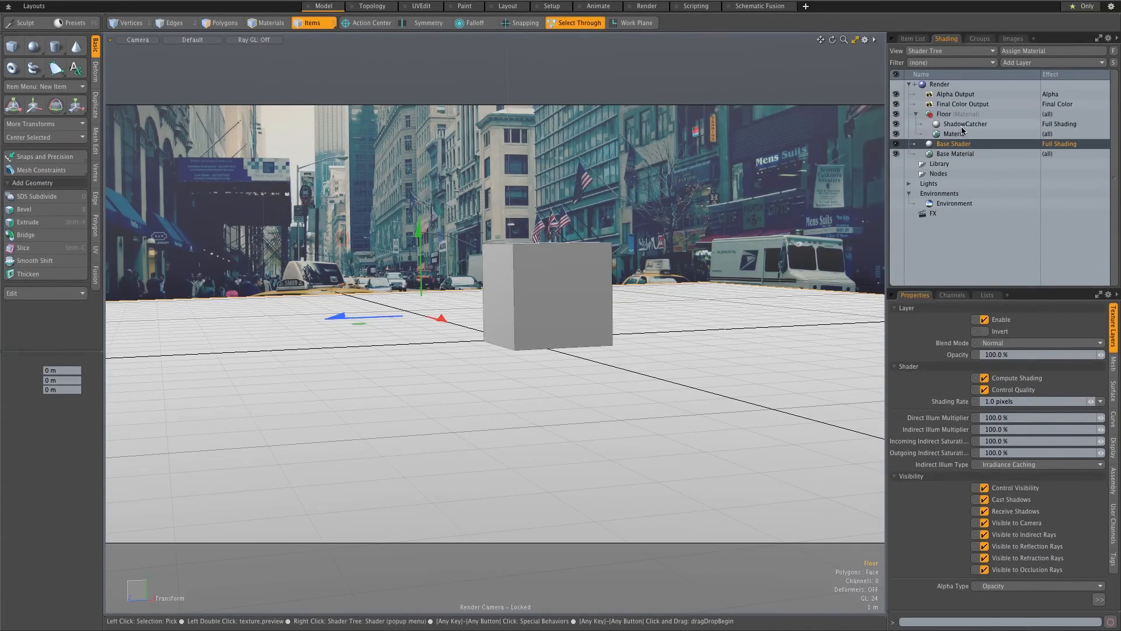
left_click(965, 124)
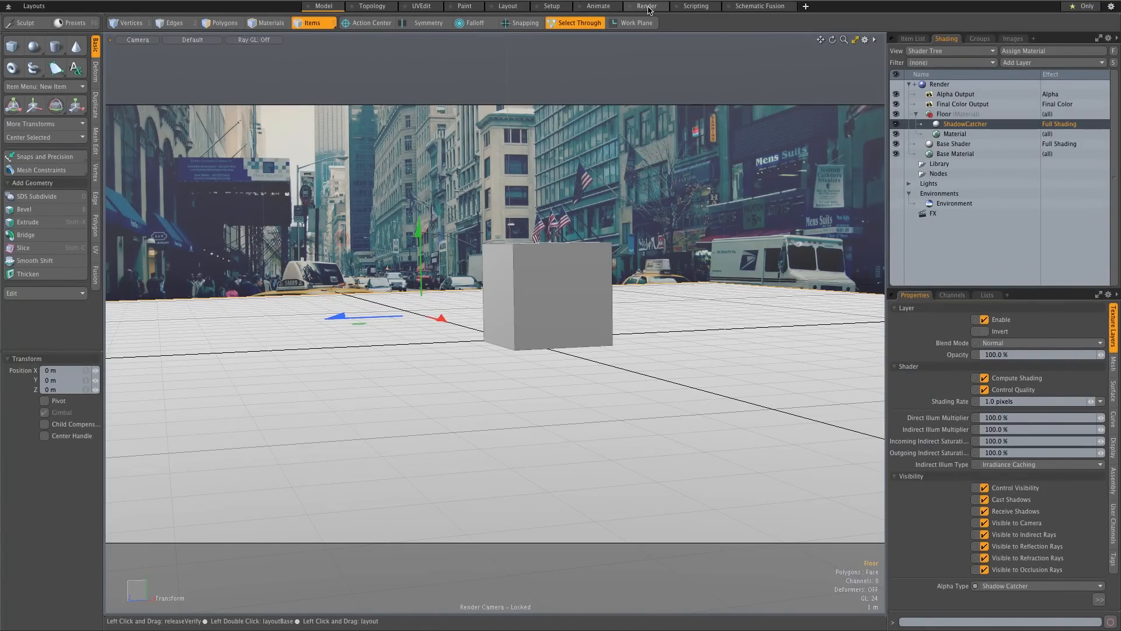
Step: Switch to the Render layout and select the Directional Light in the Item List
left_click(645, 5)
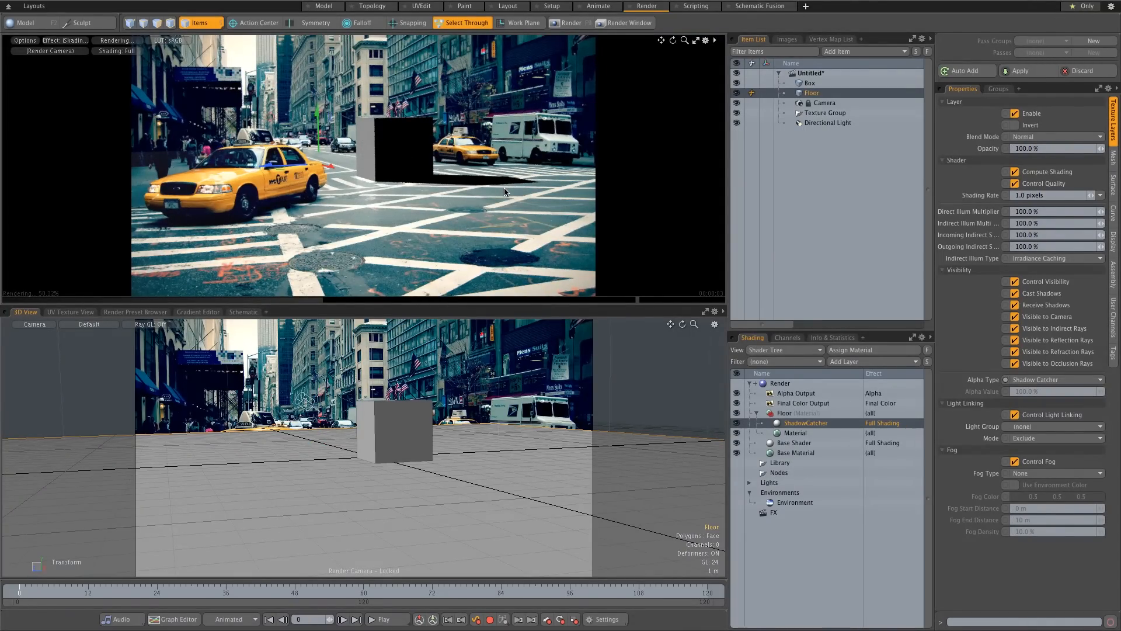
mouse_move(651, 317)
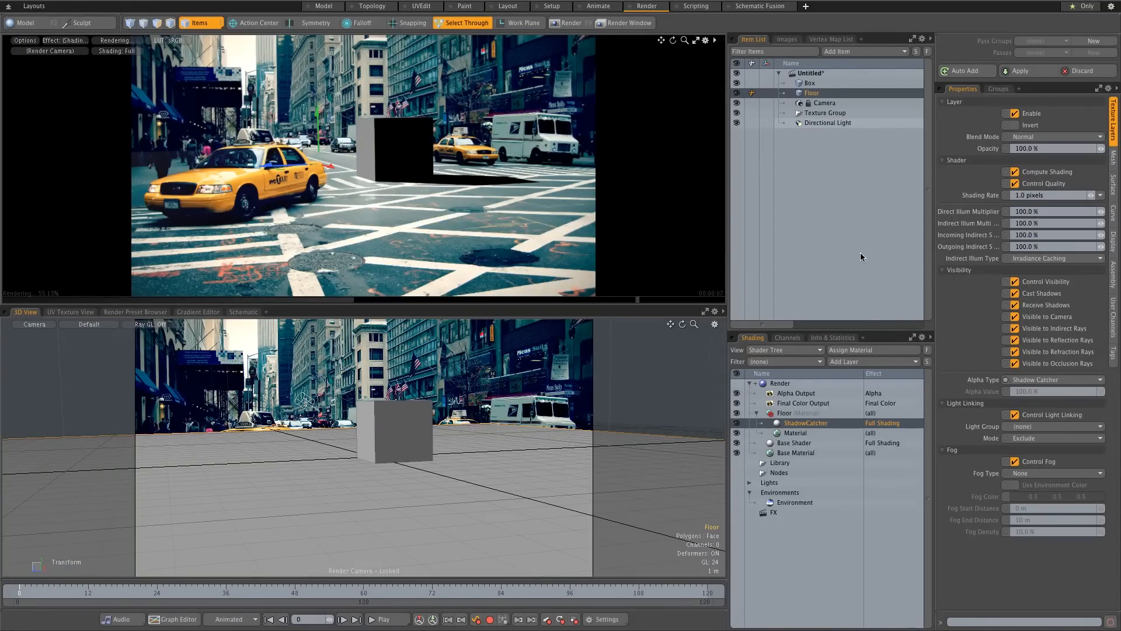
left_click(828, 123)
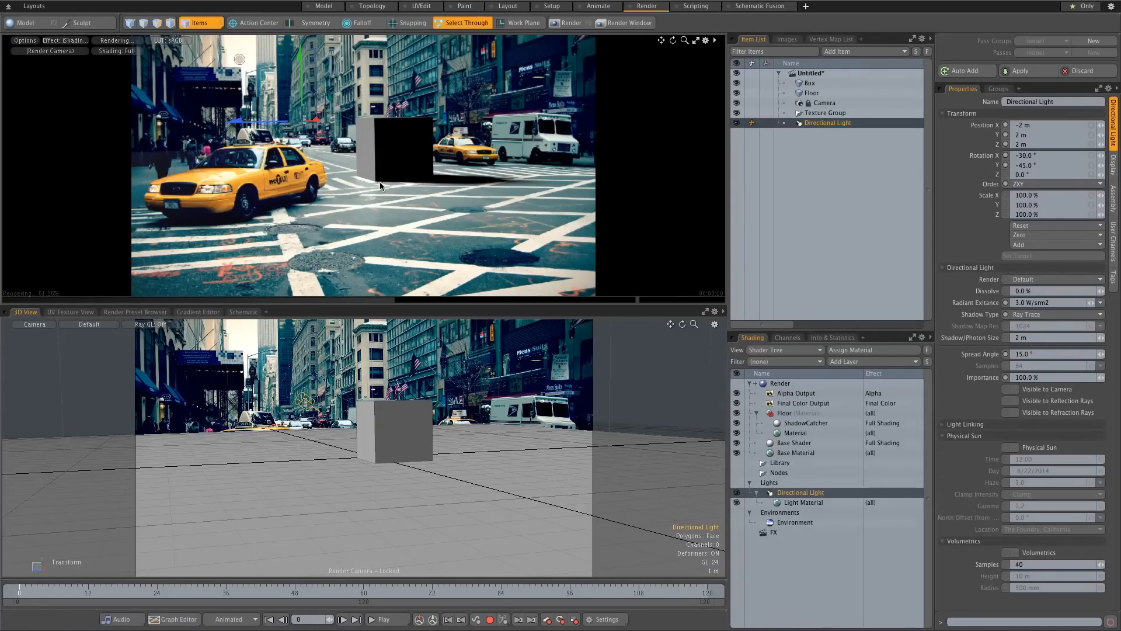
mouse_move(439, 196)
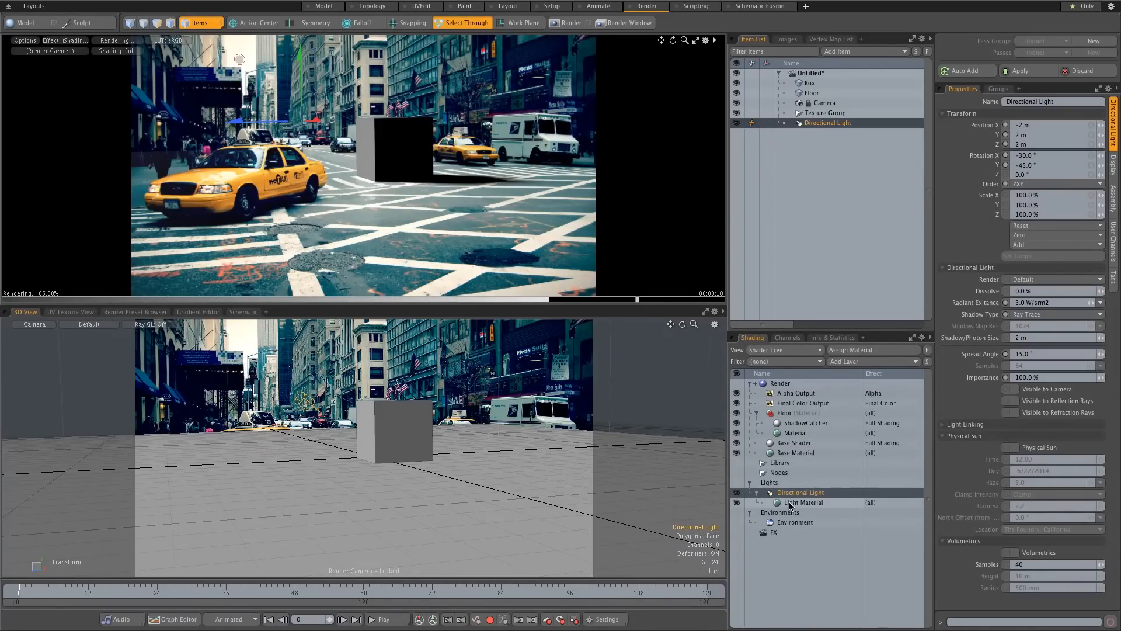
Step: Set the directional light's Light Material colour to a dark 0.07 grey
left_click(802, 503)
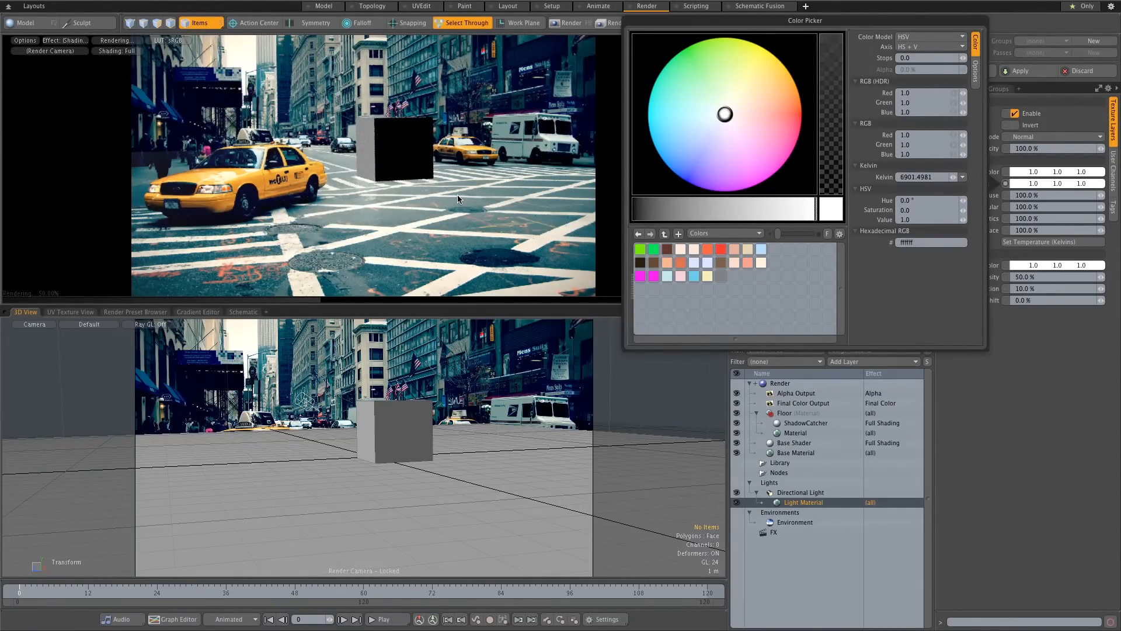
left_click(723, 113)
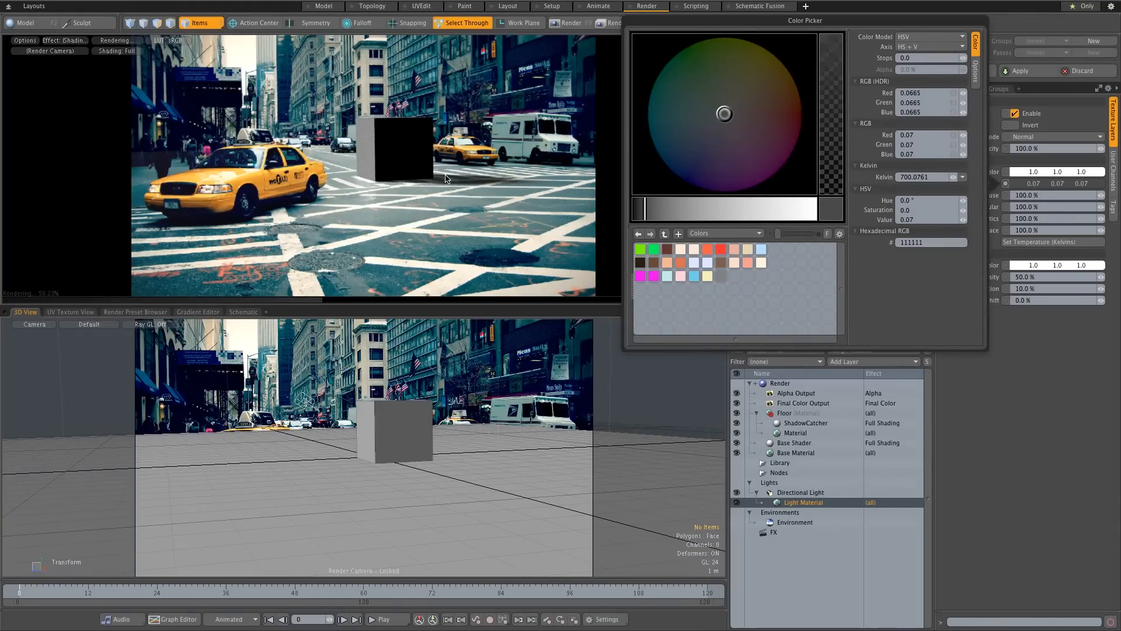
mouse_move(171, 230)
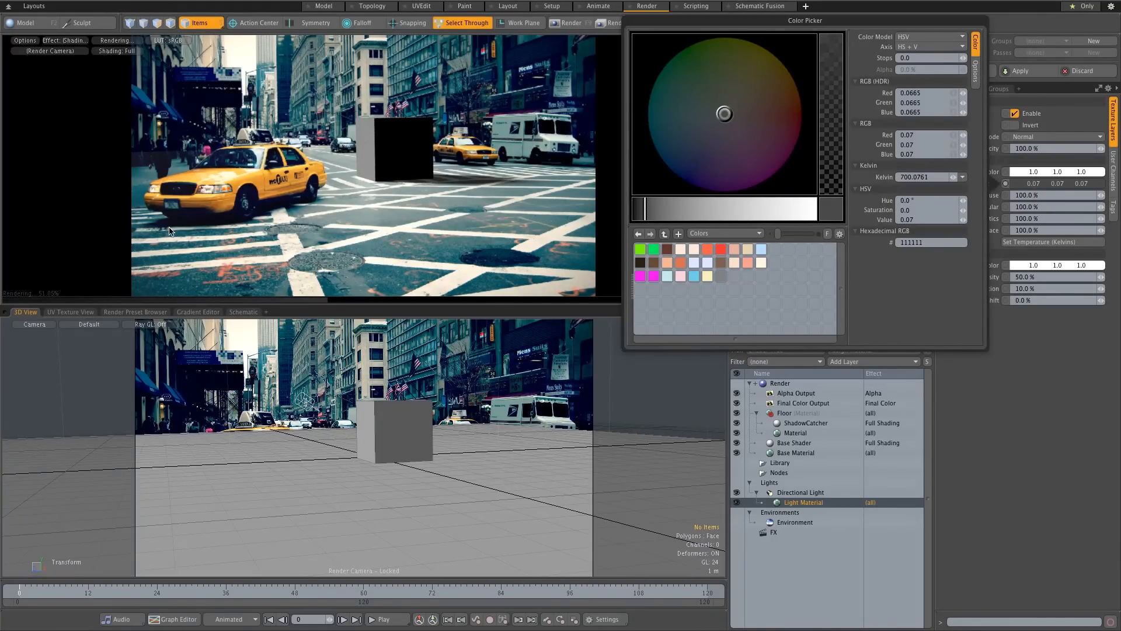